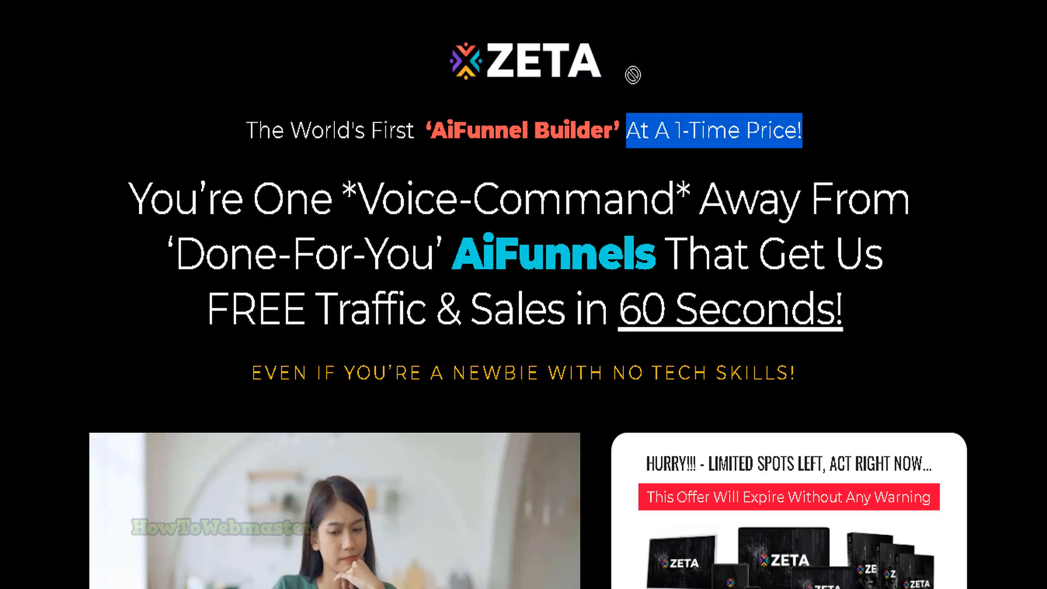
Step: Scroll the Traffic Boost screen to show its social channels for blasting a campaign
{"action": "scroll", "scroll_direction": "down", "scroll_amount": 3}
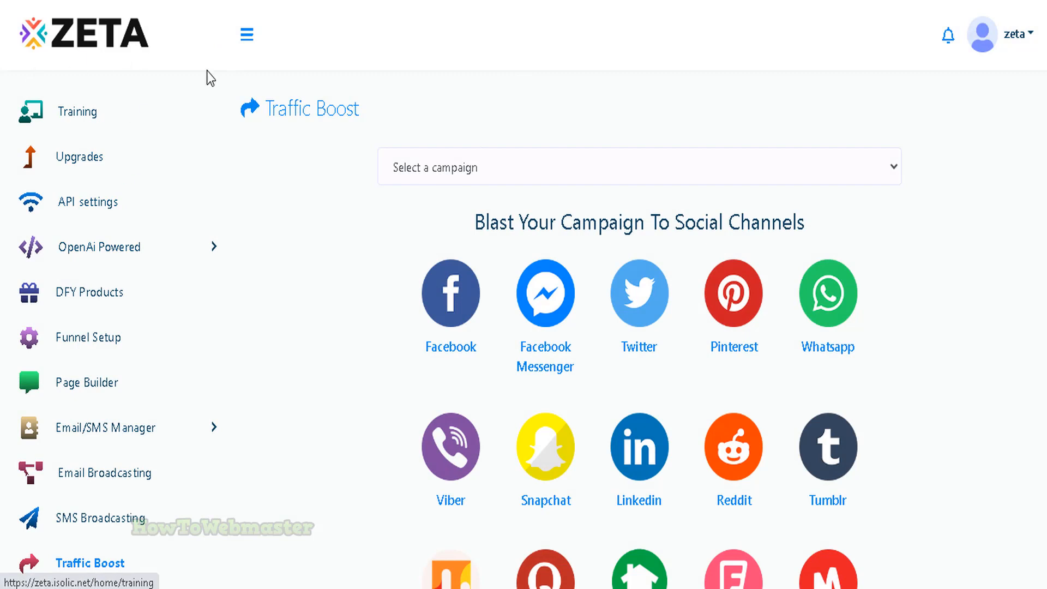
{"action": "mouse_move", "coordinate": [309, 301]}
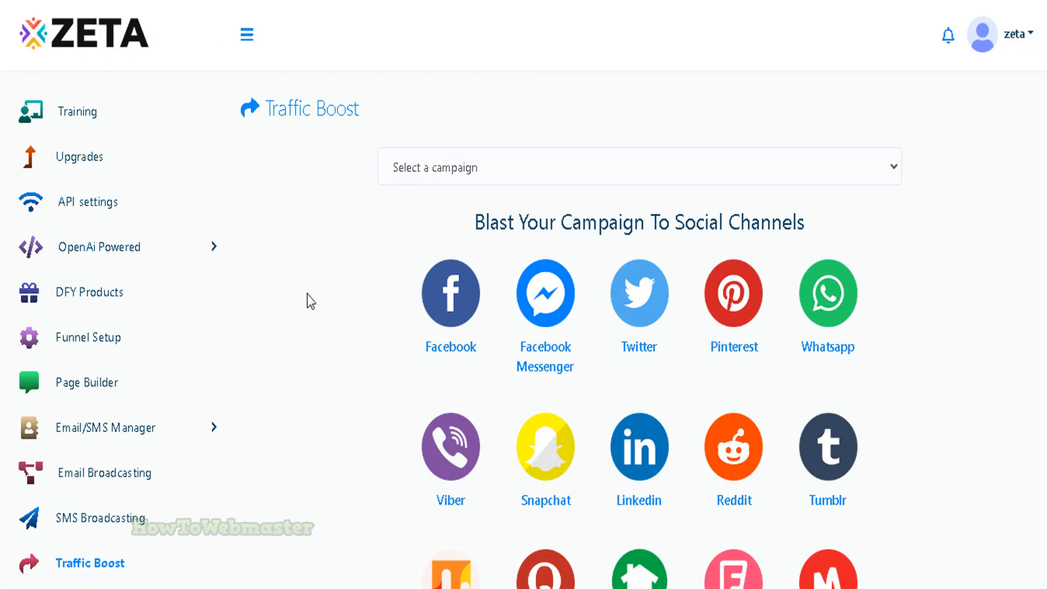
{"action": "mouse_move", "coordinate": [274, 118]}
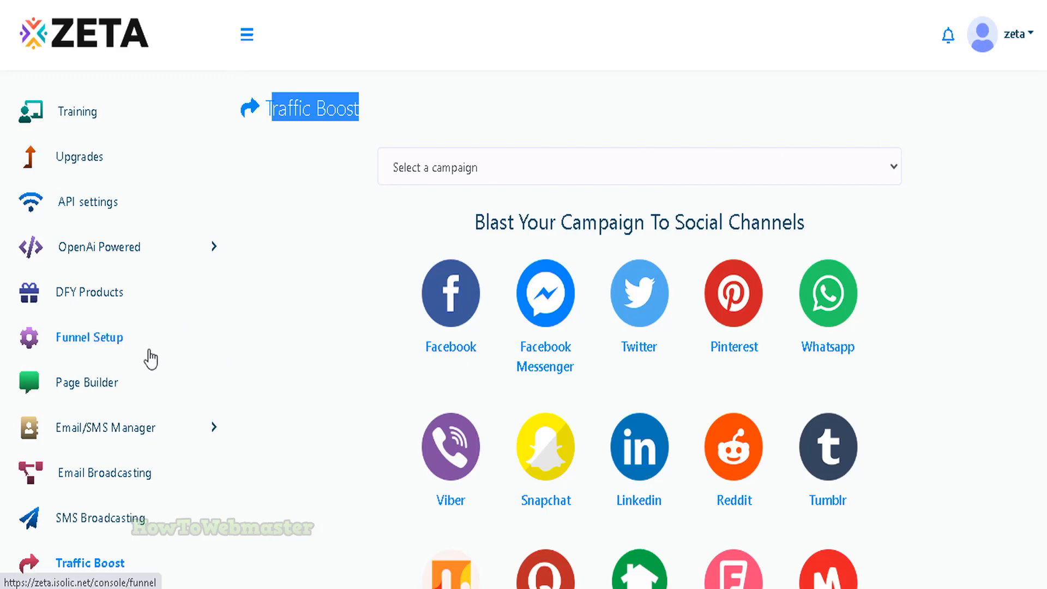
{"action": "mouse_move", "coordinate": [451, 446]}
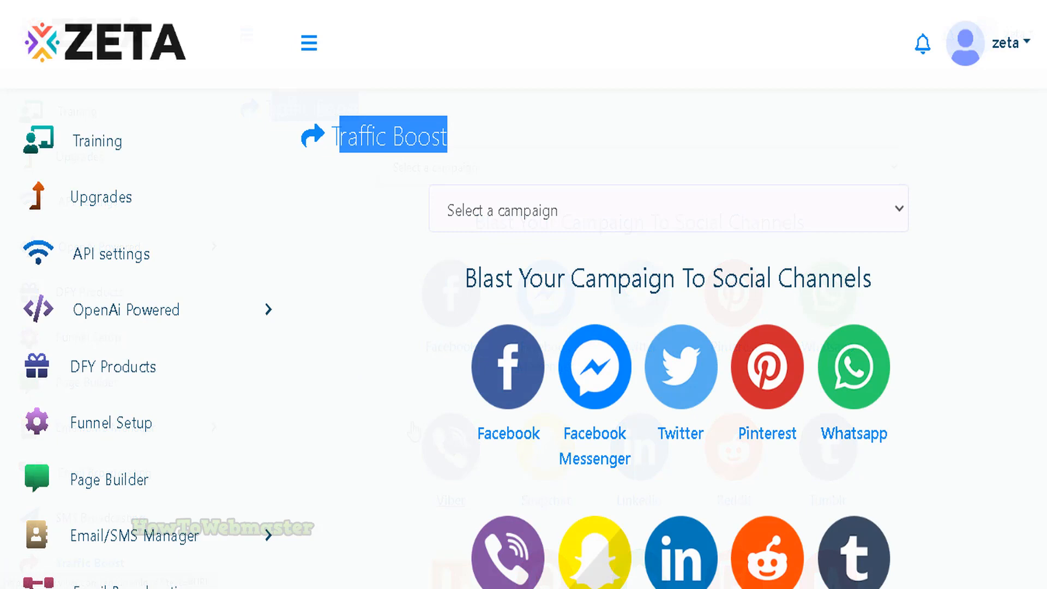
{"action": "scroll", "scroll_direction": "down", "scroll_amount": 3}
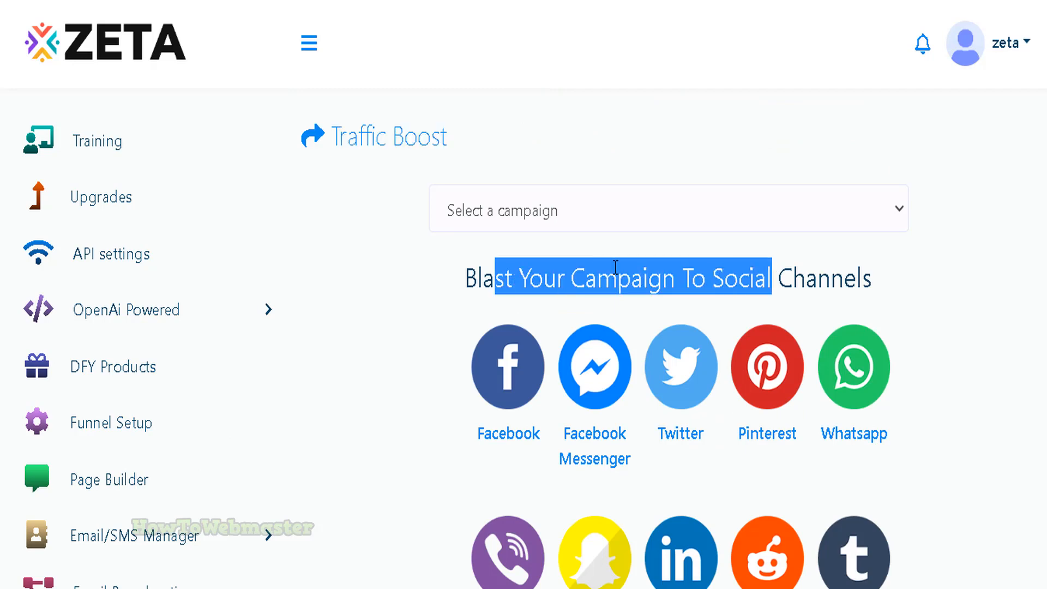
{"action": "mouse_move", "coordinate": [509, 368]}
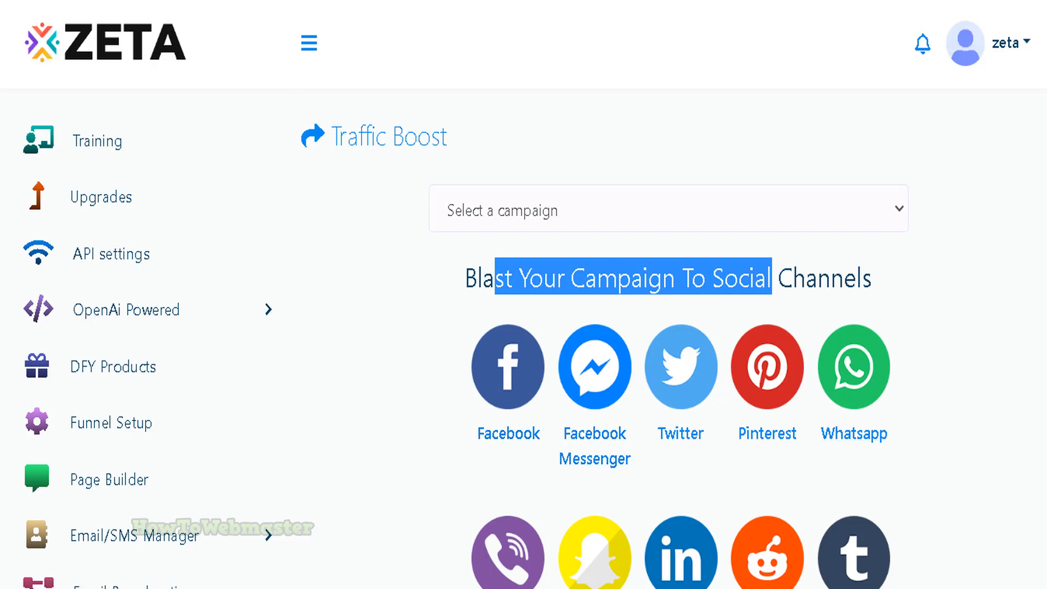
{"action": "scroll", "scroll_direction": "down", "scroll_amount": 3}
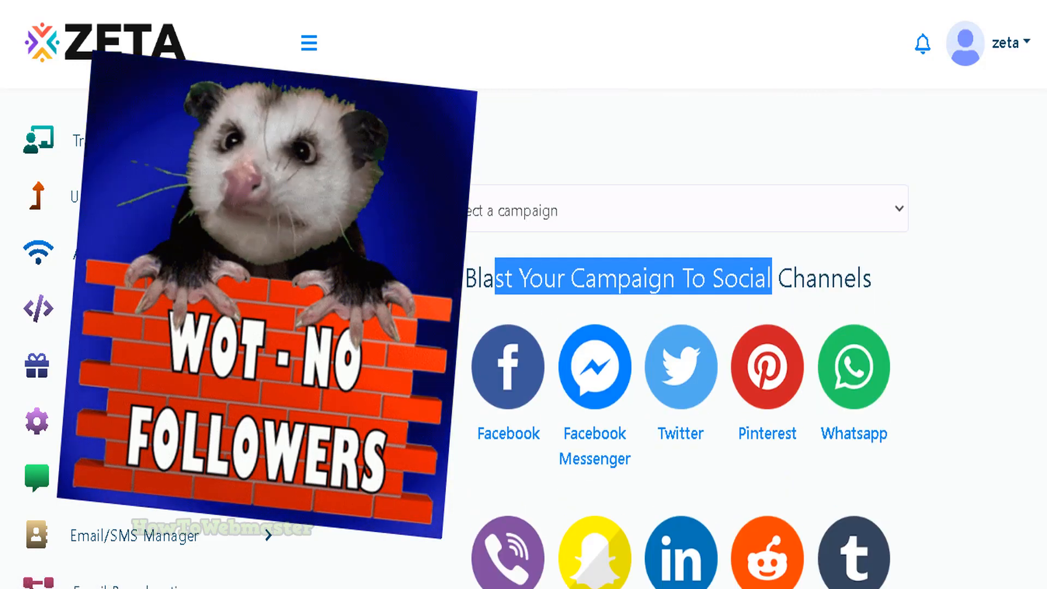
{"action": "mouse_move", "coordinate": [767, 432]}
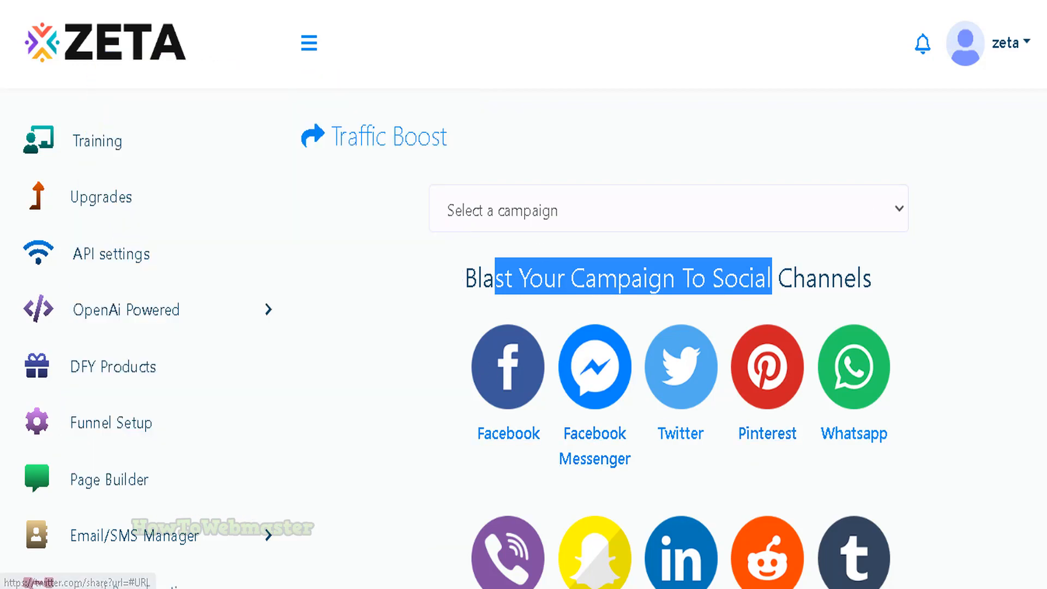
{"action": "scroll", "scroll_direction": "down", "scroll_amount": 3}
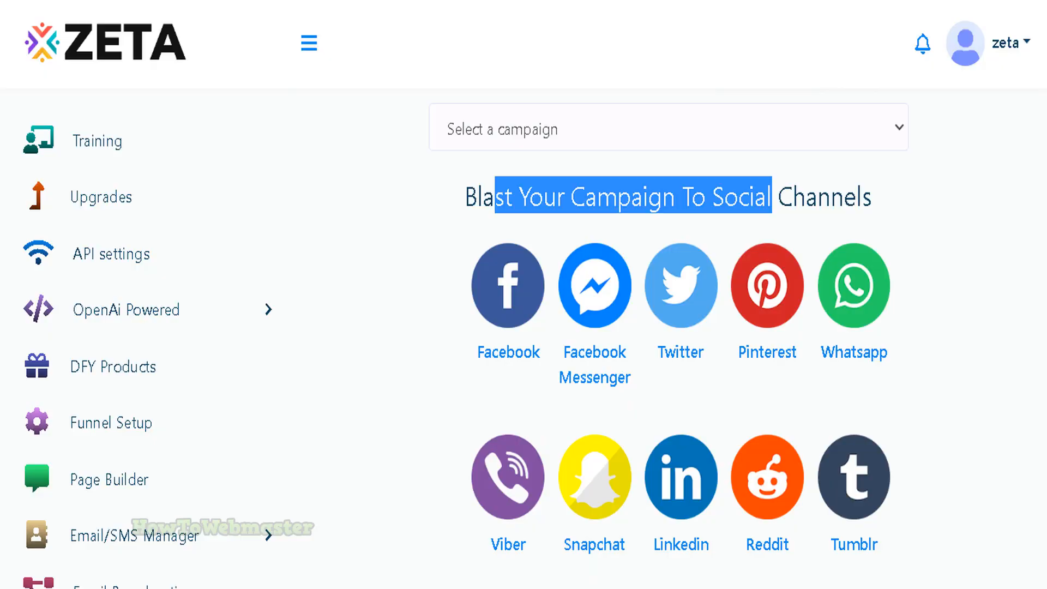
{"action": "scroll", "scroll_direction": "down", "scroll_amount": 3}
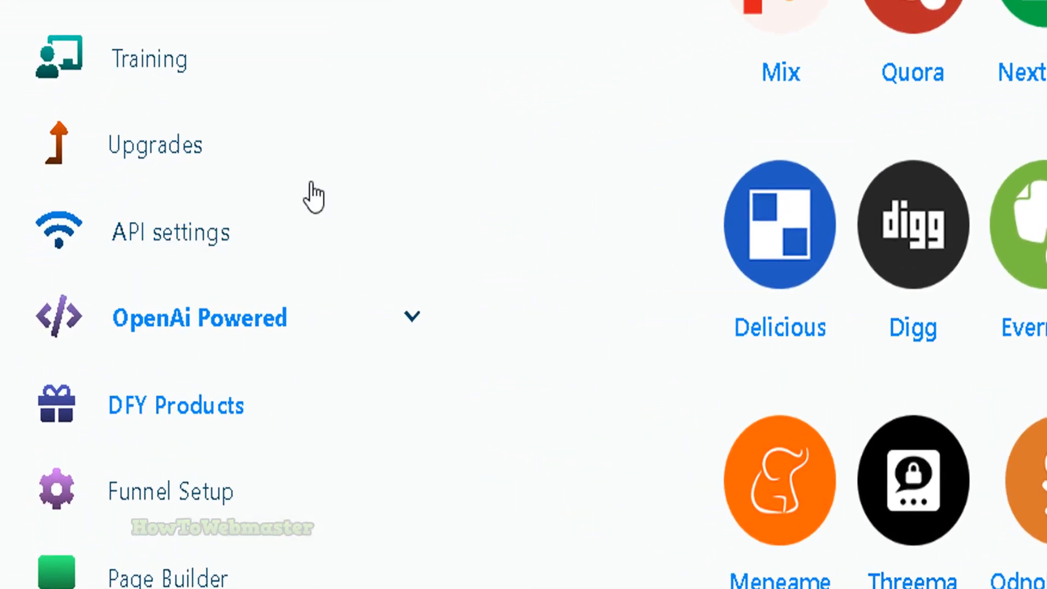
Step: Expand the OpenAi Powered menu listing Headline, Sales Letter, EBook, VSL Scripts, Upsell Copy and Email Swipes
{"action": "left_click", "coordinate": [199, 317]}
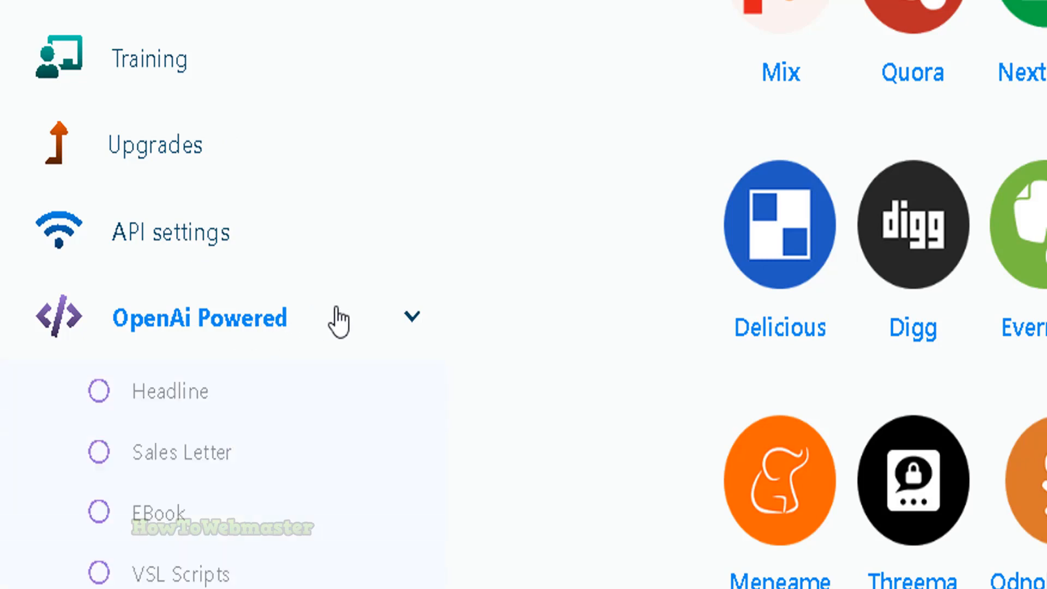
{"action": "mouse_move", "coordinate": [274, 327]}
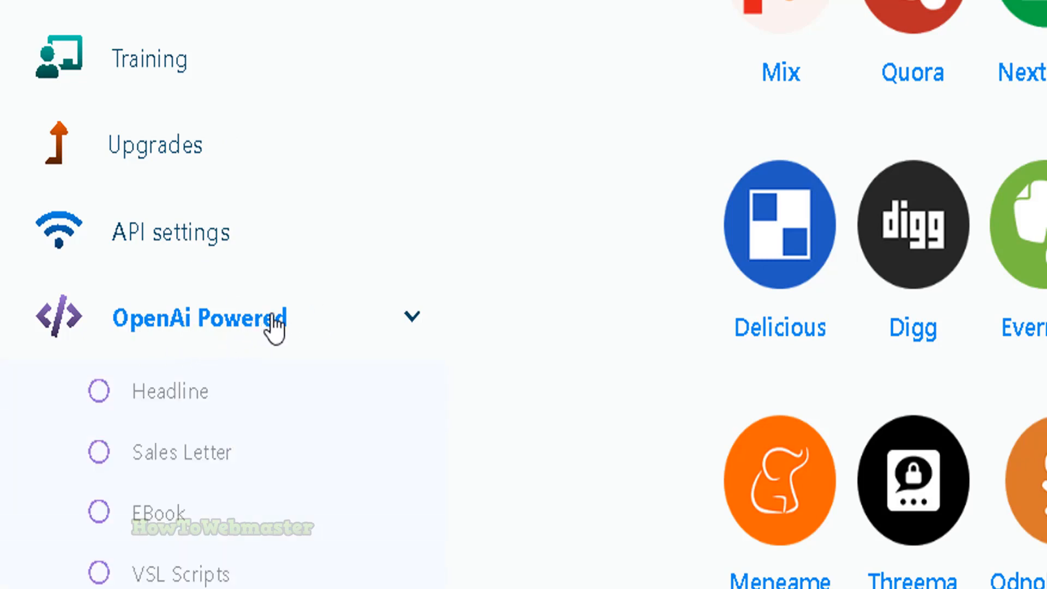
{"action": "mouse_move", "coordinate": [190, 394]}
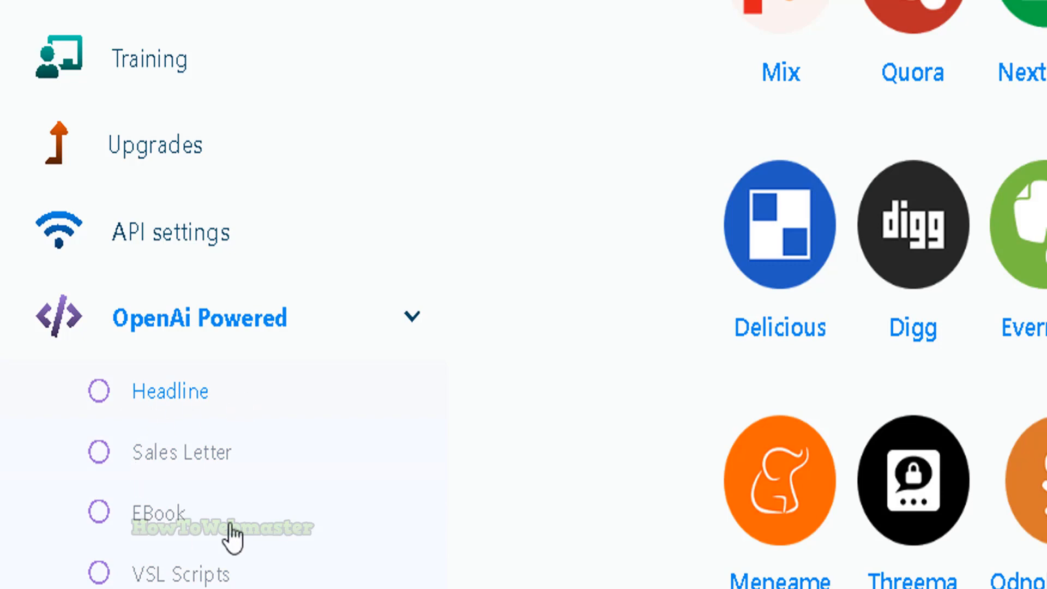
{"action": "scroll", "scroll_direction": "down", "scroll_amount": 3}
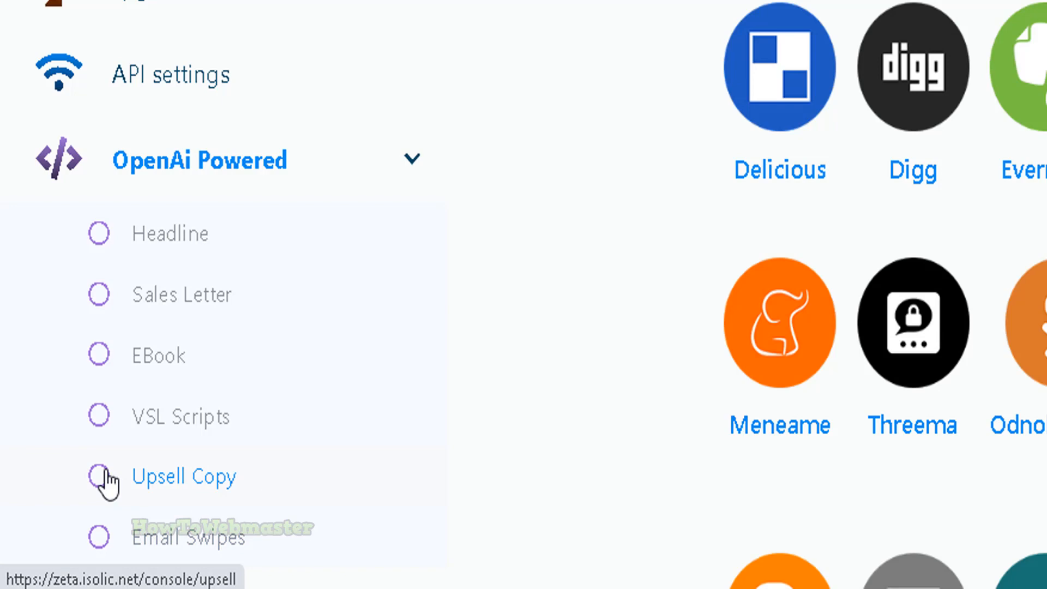
Step: Review the Upsell Copy generator's SEO app topic sentence by highlighting it
{"action": "left_click", "coordinate": [183, 477]}
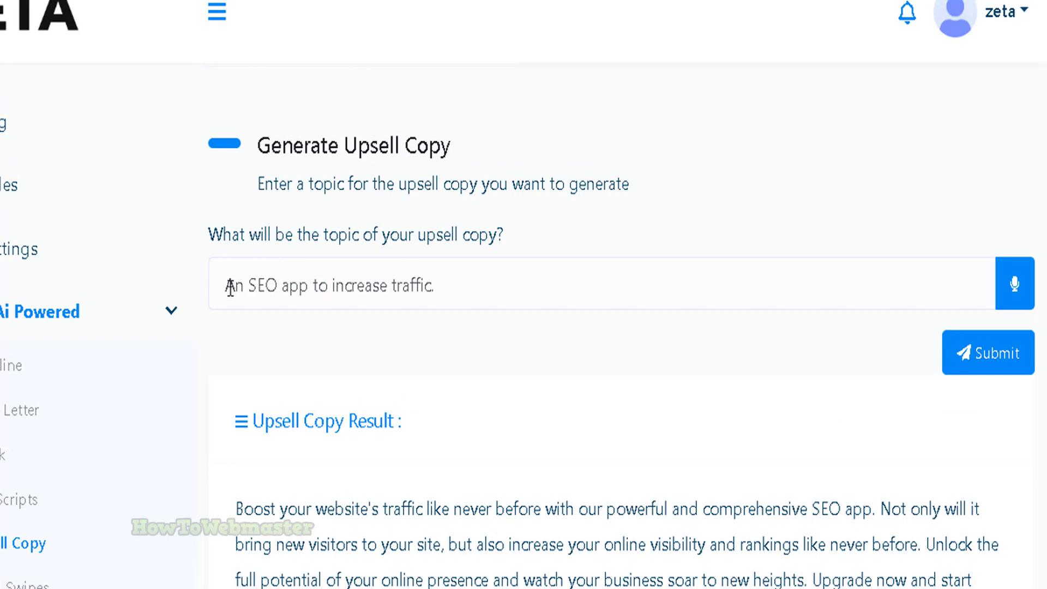
{"action": "triple_click", "coordinate": [331, 285]}
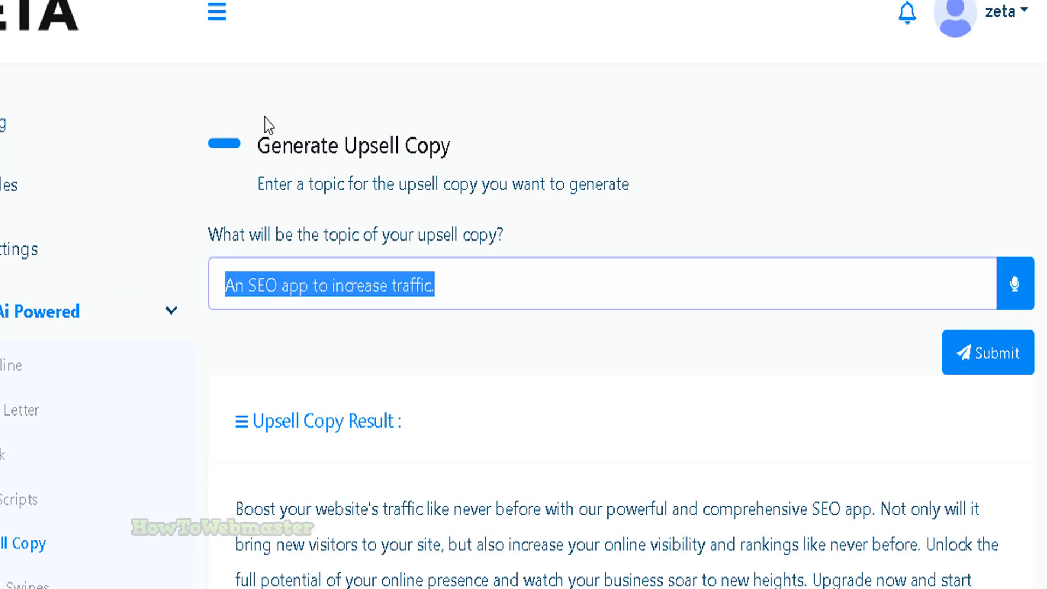
{"action": "left_click", "coordinate": [246, 285]}
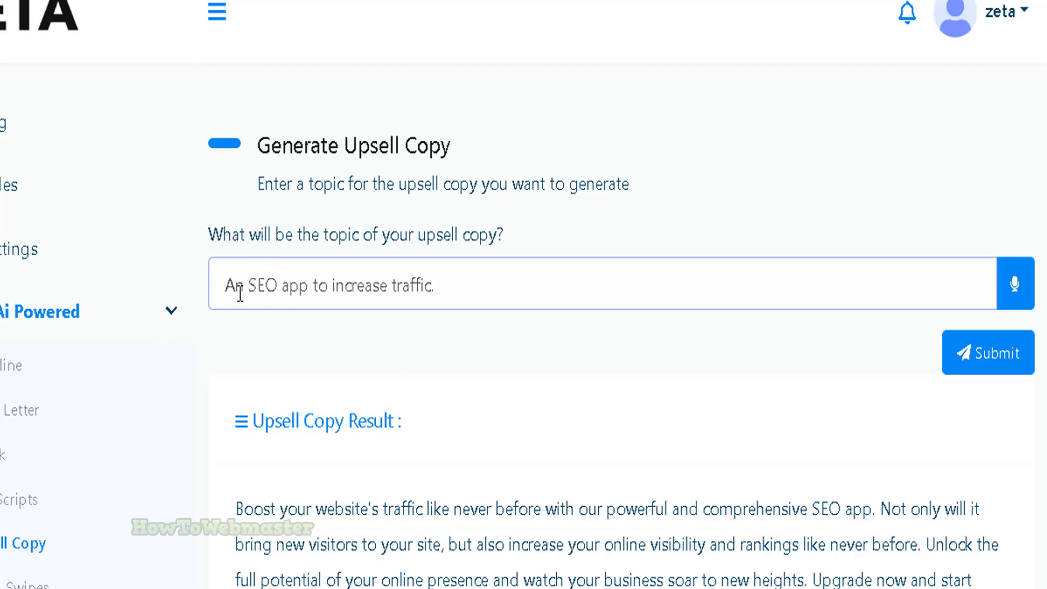
{"action": "left_click_drag", "start_coordinate": [243, 284], "coordinate": [435, 284]}
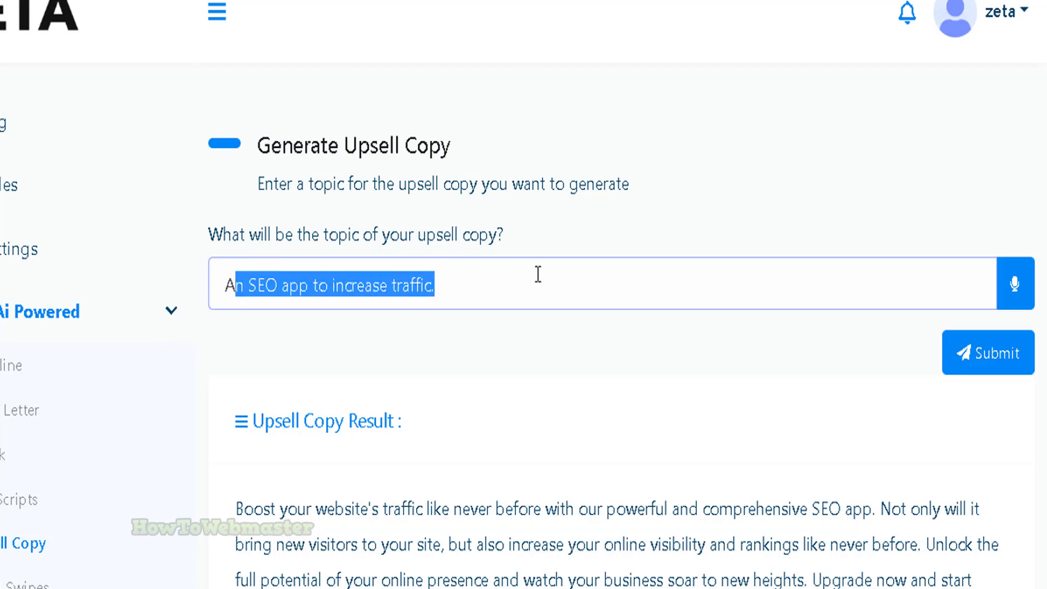
{"action": "left_click", "coordinate": [435, 286]}
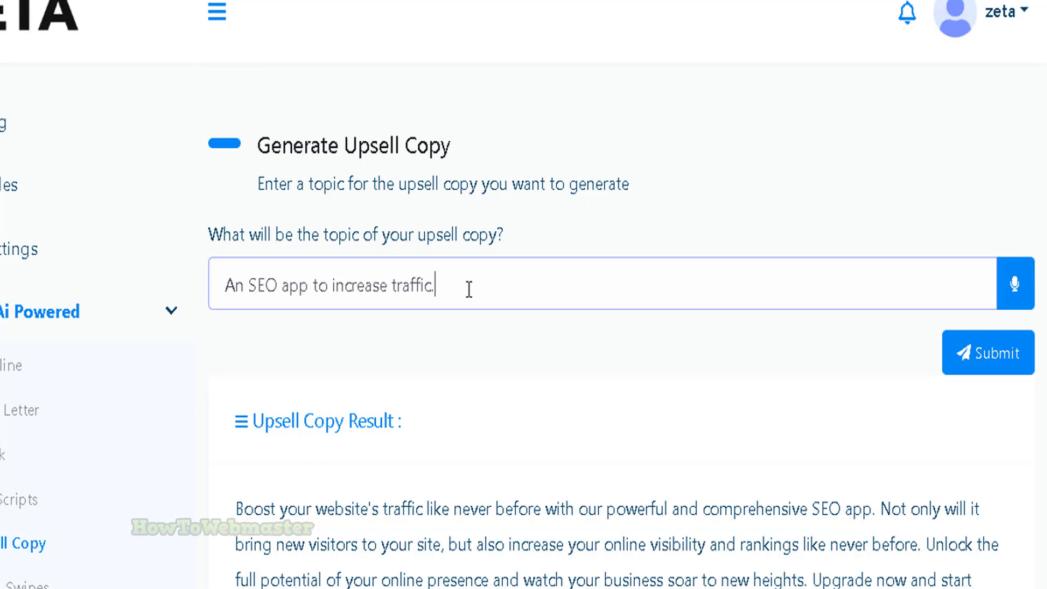
Step: Look over the generated promotional paragraph and move on to the Sales Letter generator
{"action": "scroll", "scroll_direction": "down", "scroll_amount": 3}
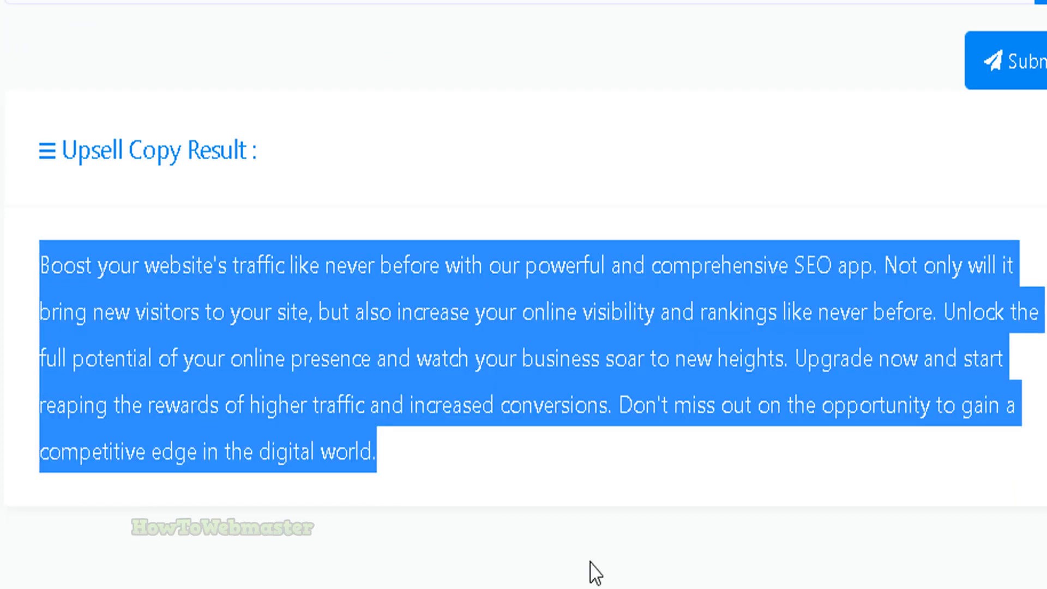
{"action": "left_click", "coordinate": [415, 338]}
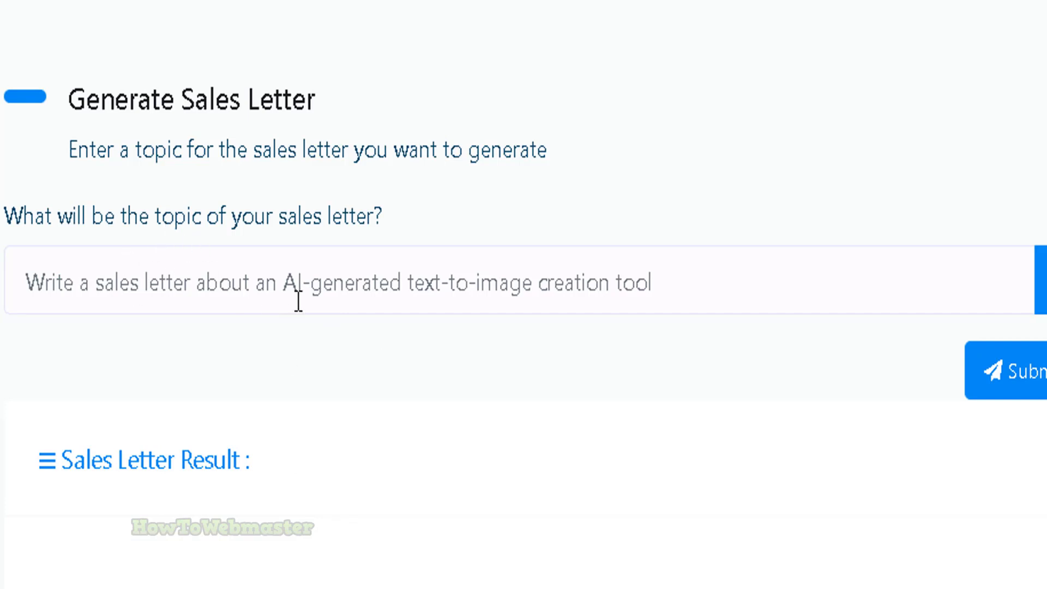
{"action": "mouse_move", "coordinate": [395, 294]}
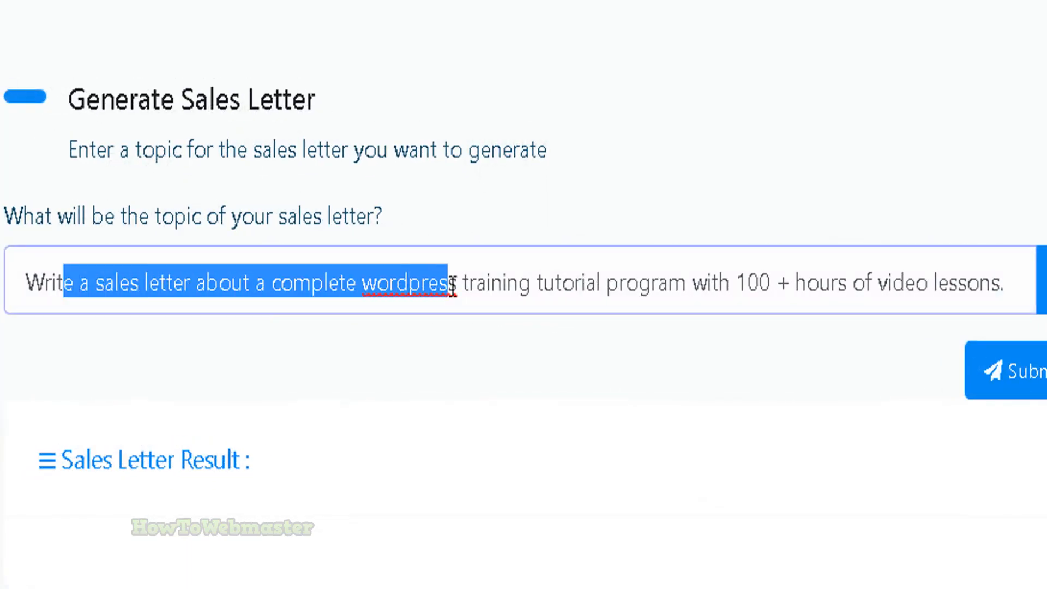
{"action": "left_click", "coordinate": [80, 281]}
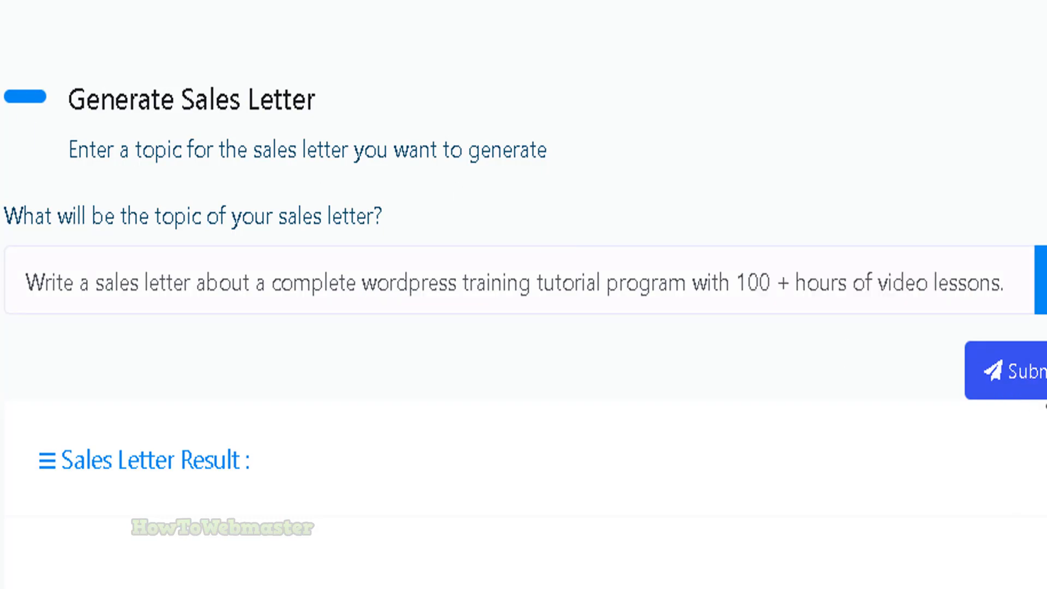
{"action": "left_click", "coordinate": [1029, 371]}
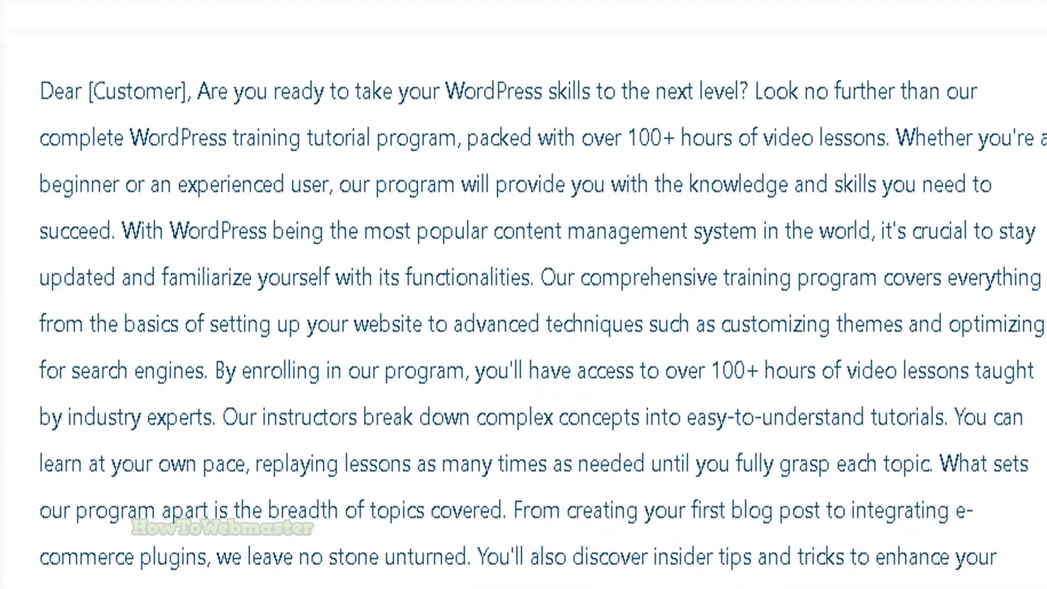
{"action": "left_click_drag", "start_coordinate": [40, 92], "coordinate": [187, 91]}
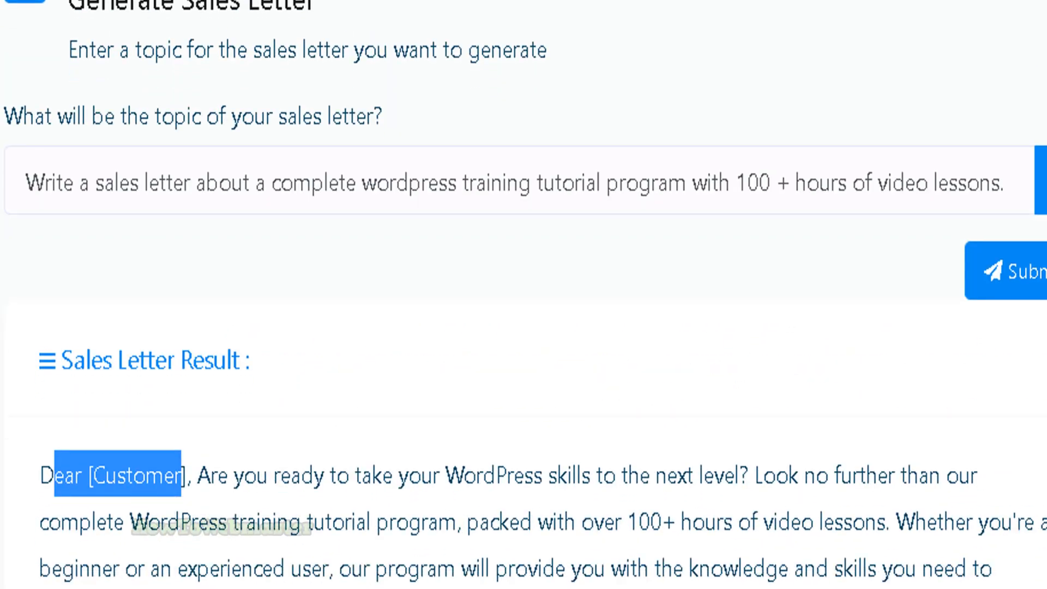
{"action": "scroll", "scroll_direction": "down", "scroll_amount": 3}
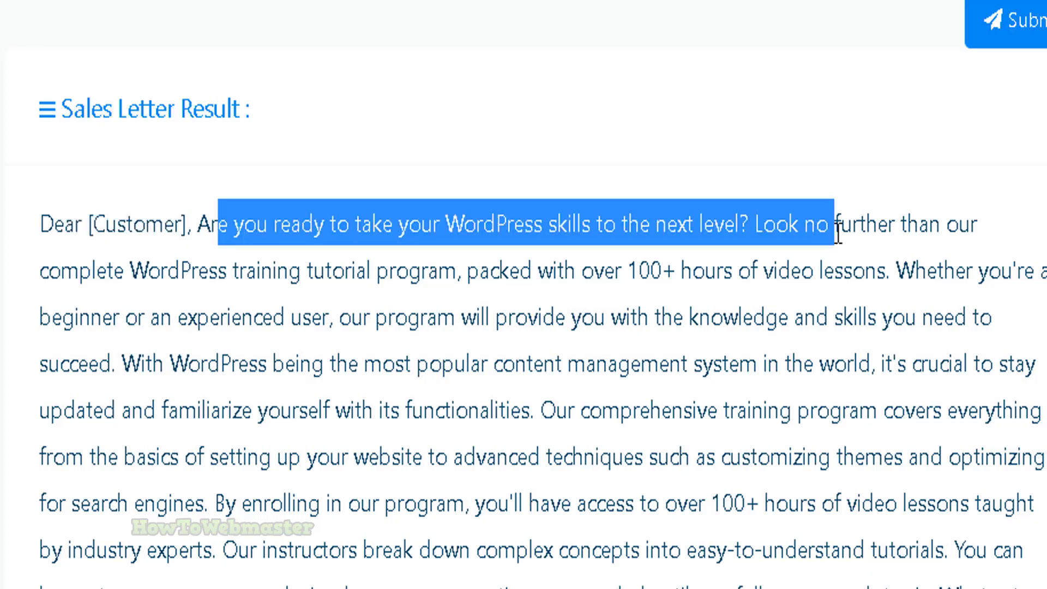
{"action": "scroll", "scroll_direction": "down", "scroll_amount": 3}
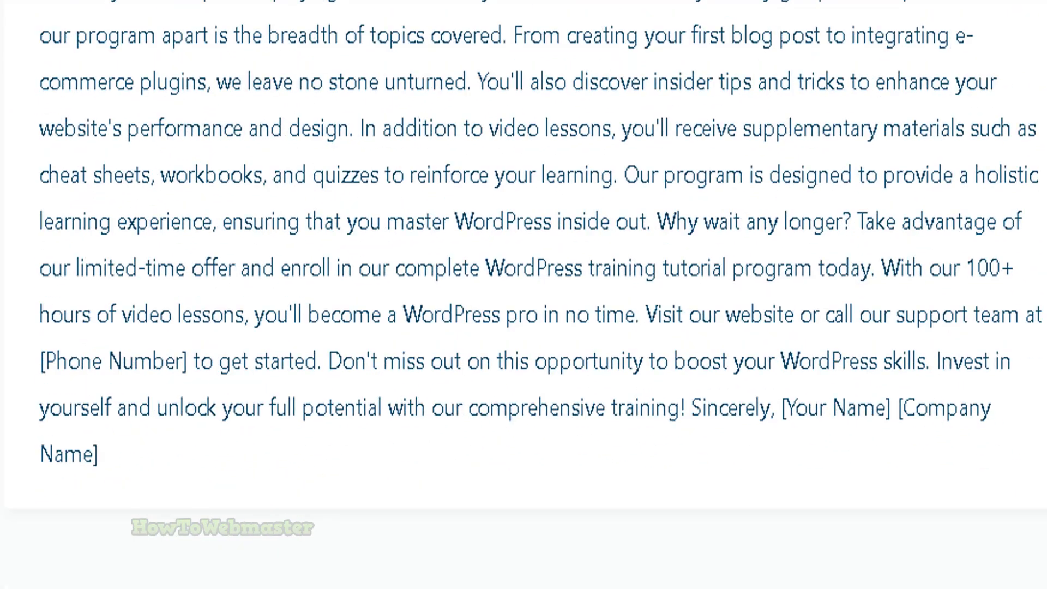
{"action": "scroll", "scroll_direction": "up", "scroll_amount": 3}
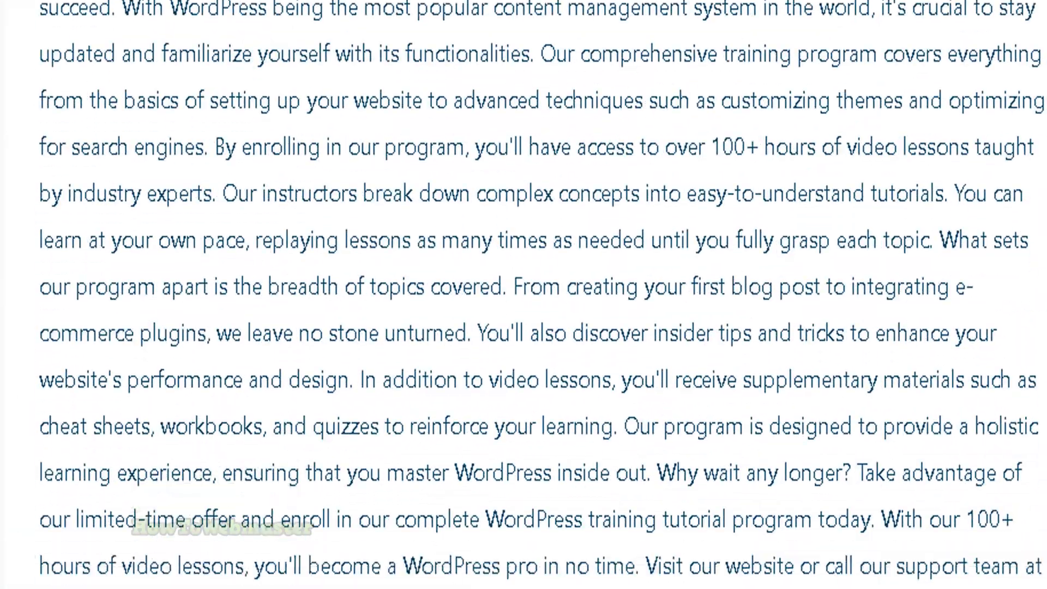
{"action": "scroll", "scroll_direction": "down", "scroll_amount": 3}
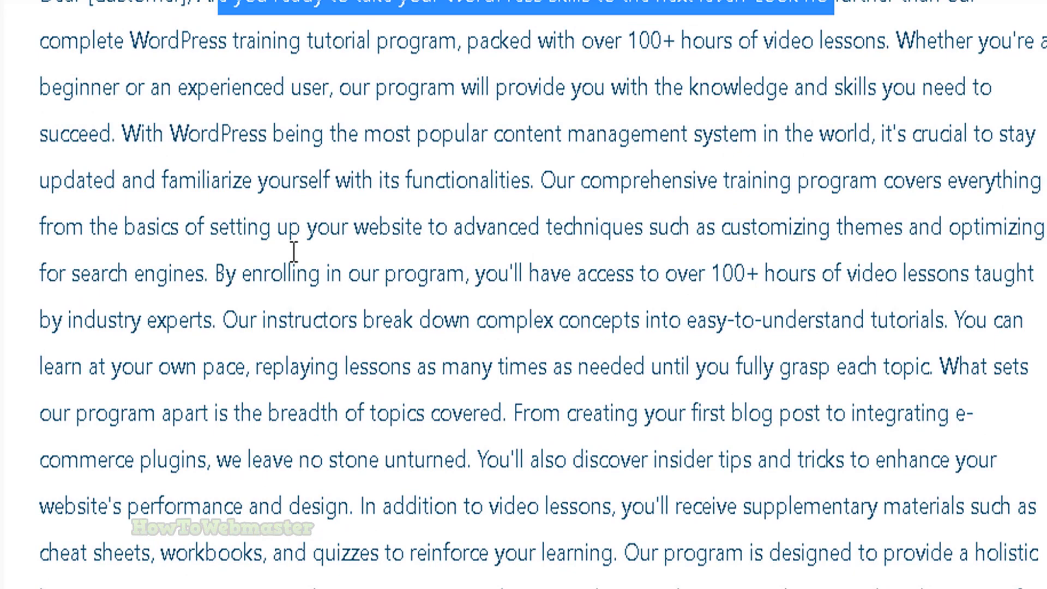
{"action": "mouse_move", "coordinate": [516, 448]}
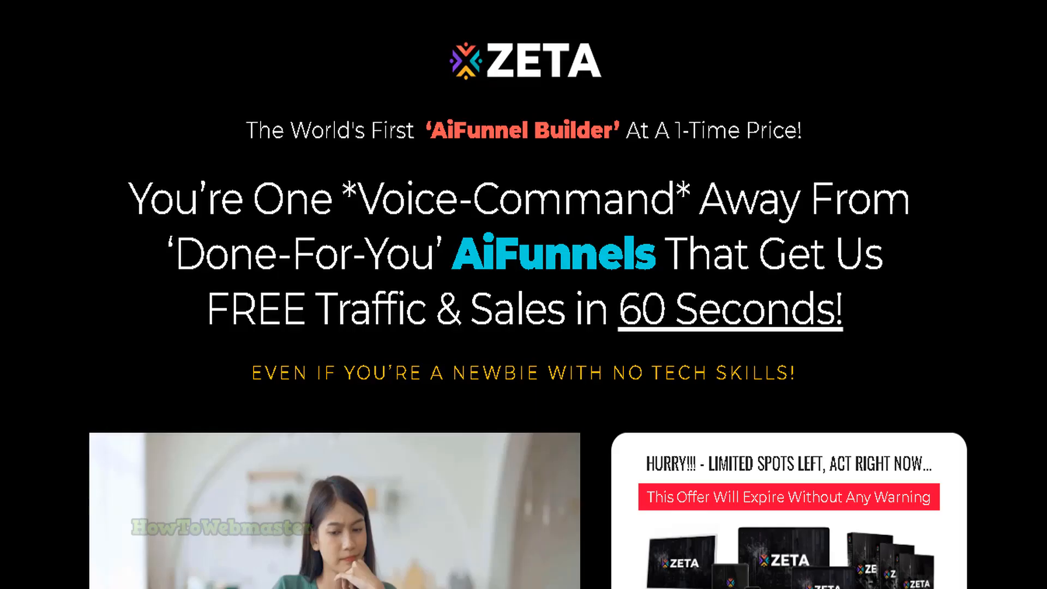
Step: Scroll the AiFunnel Builder sales page down to the checklist of who Zeta is for
{"action": "scroll", "scroll_direction": "down", "scroll_amount": 3}
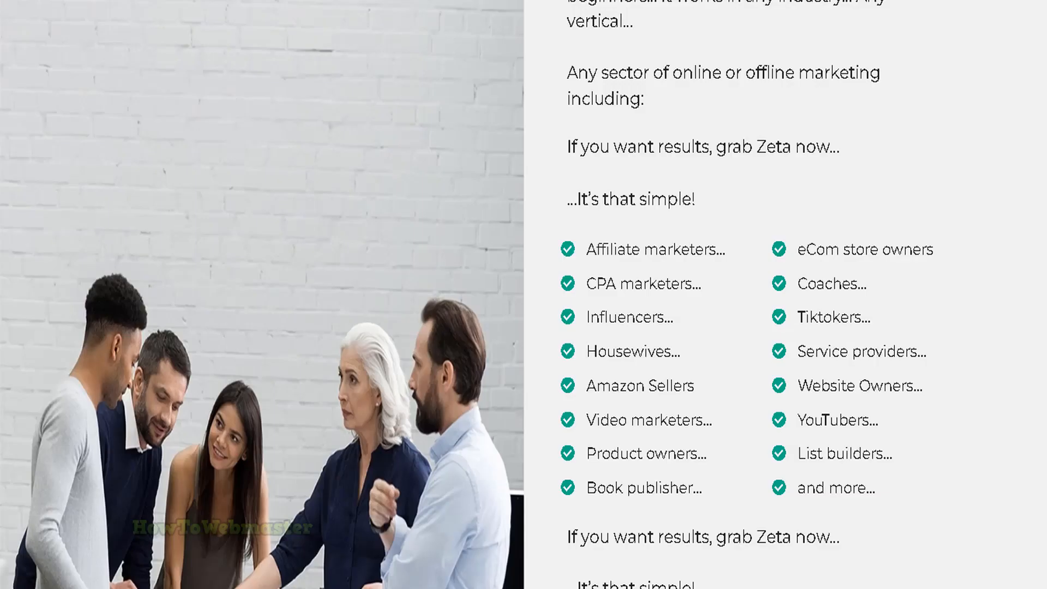
{"action": "scroll", "scroll_direction": "down", "scroll_amount": 3}
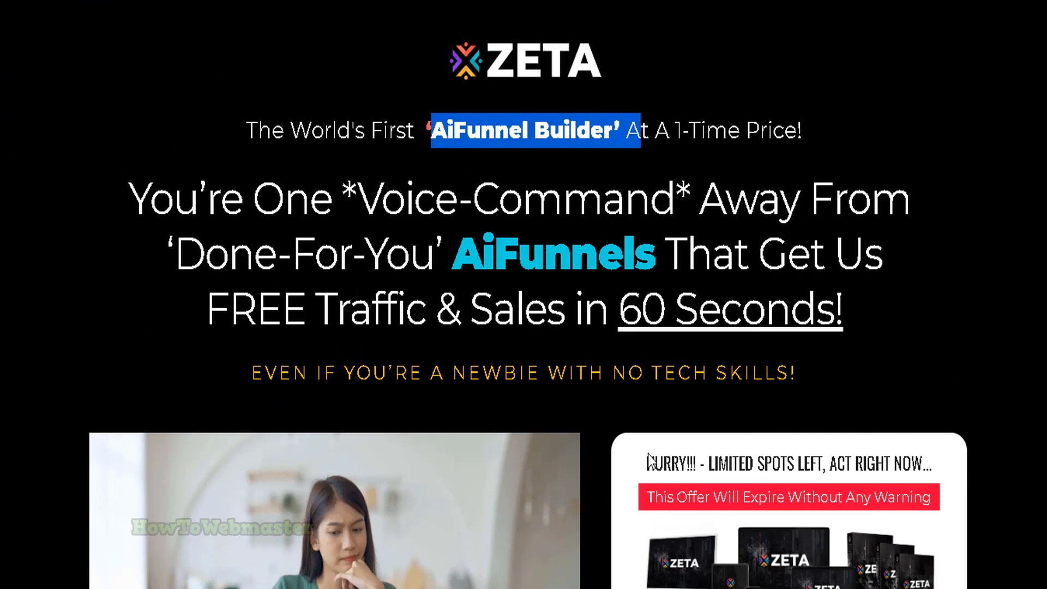
{"action": "mouse_move", "coordinate": [726, 412]}
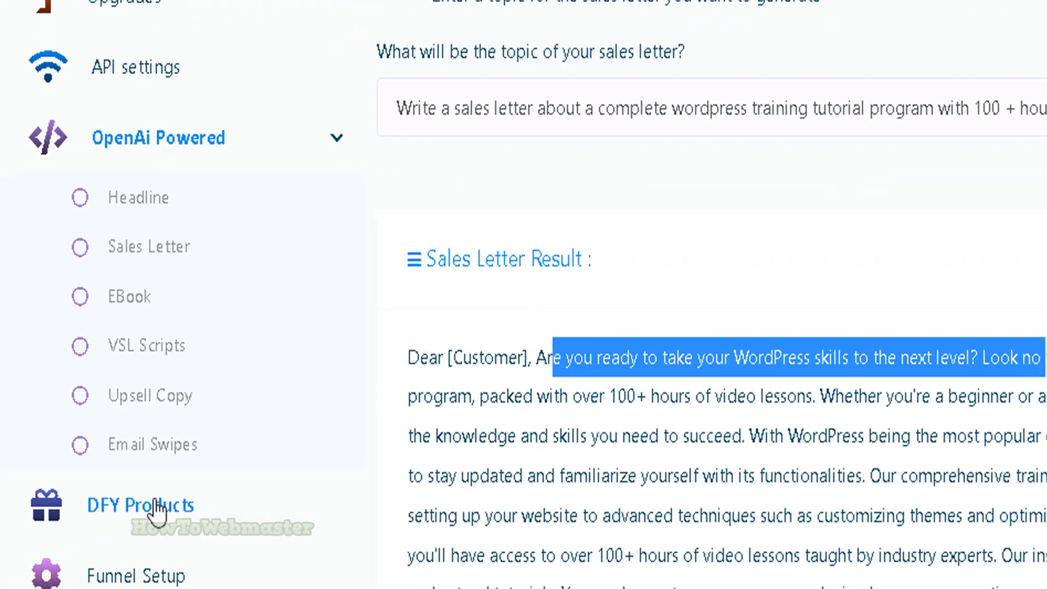
Step: Browse the DFY Products catalogue of Sigma, Nexus, Flex, VidAi, Leo, Ace, Onyx and Venus with affiliate links
{"action": "left_click", "coordinate": [141, 505]}
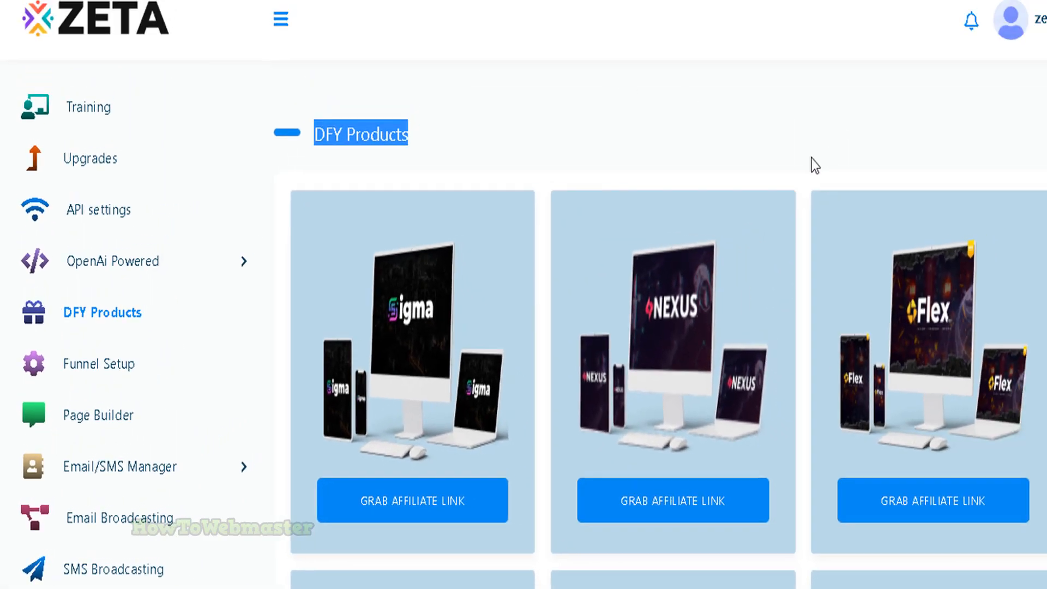
{"action": "scroll", "scroll_direction": "down", "scroll_amount": 3}
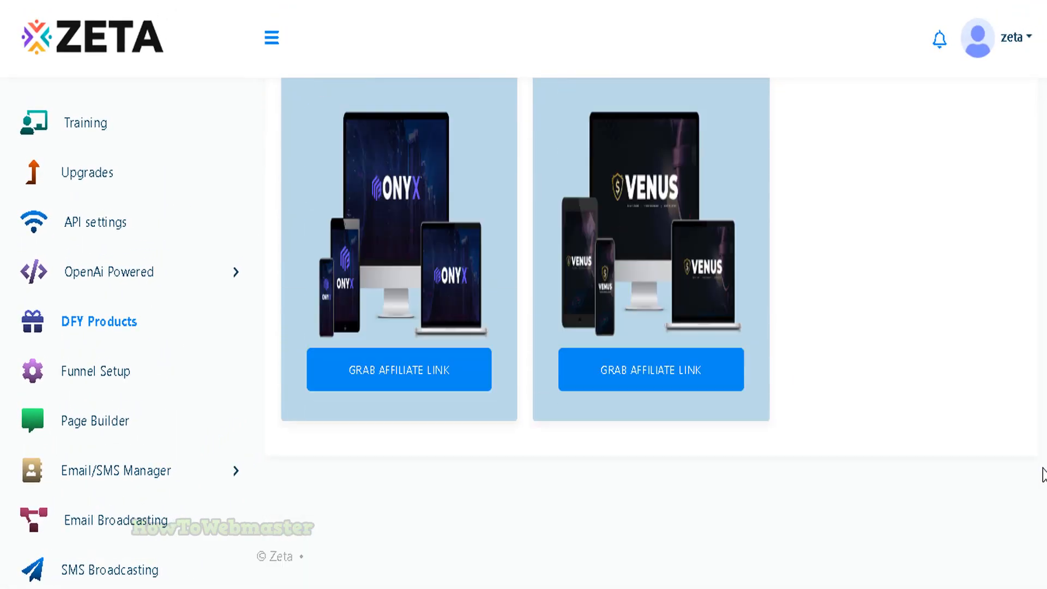
{"action": "scroll", "scroll_direction": "down", "scroll_amount": 3}
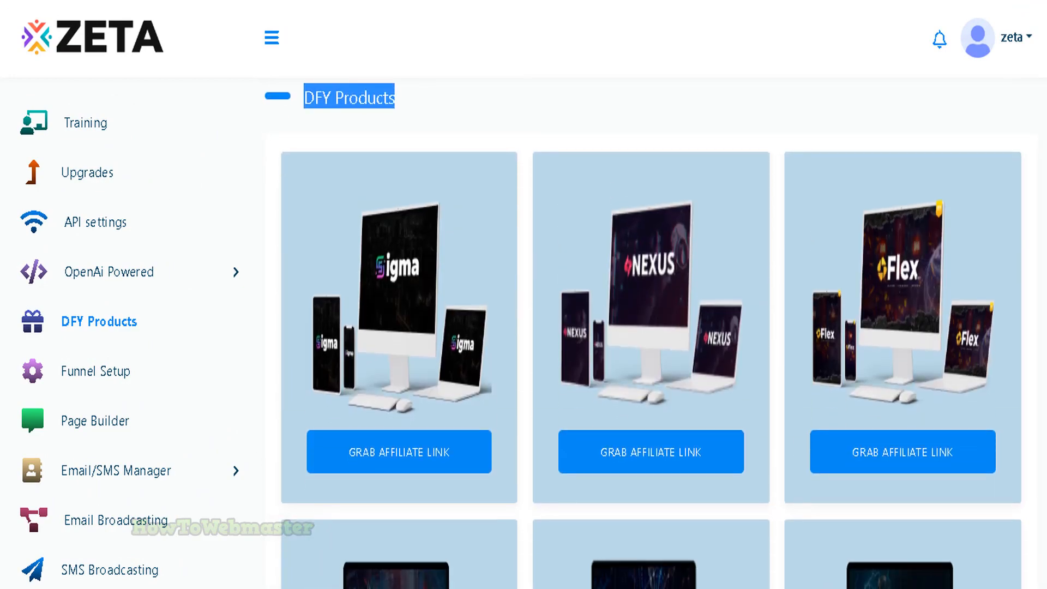
{"action": "mouse_move", "coordinate": [558, 210]}
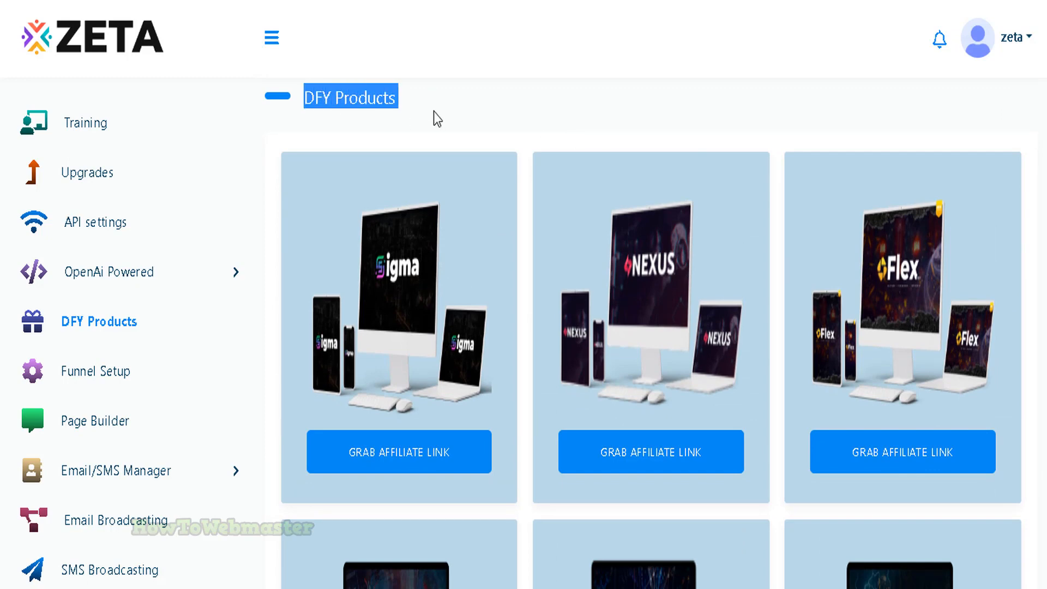
{"action": "mouse_move", "coordinate": [650, 451]}
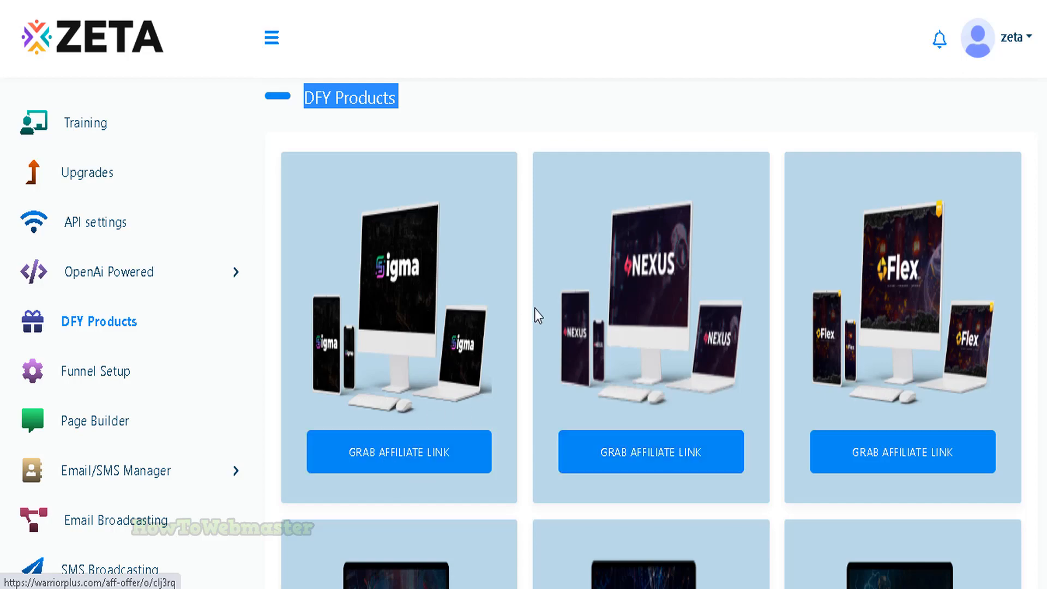
{"action": "scroll", "scroll_direction": "down", "scroll_amount": 3}
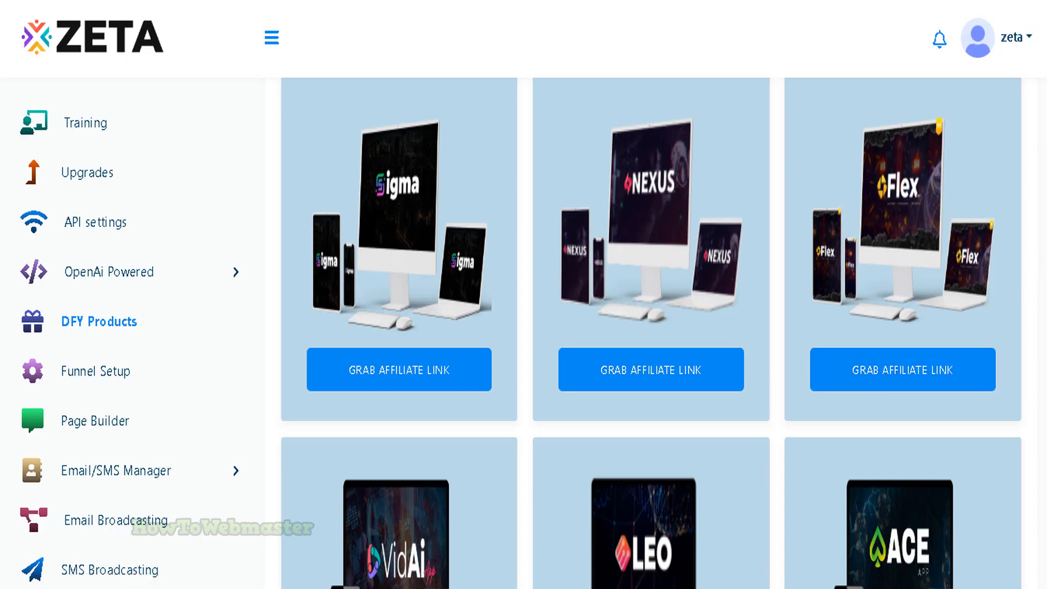
{"action": "scroll", "scroll_direction": "down", "scroll_amount": 3}
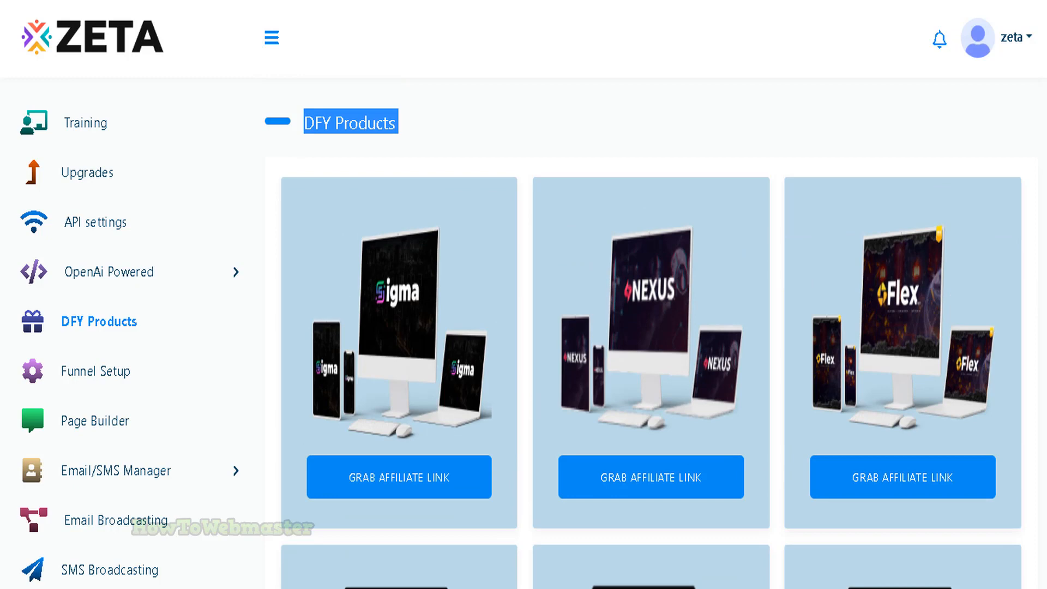
{"action": "scroll", "scroll_direction": "down", "scroll_amount": 3}
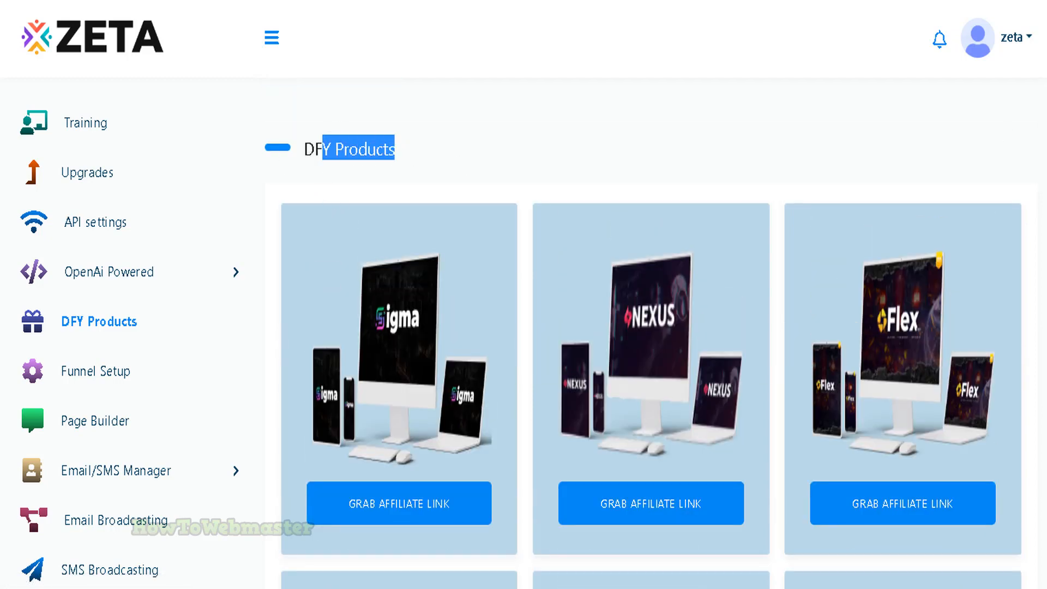
{"action": "scroll", "scroll_direction": "down", "scroll_amount": 3}
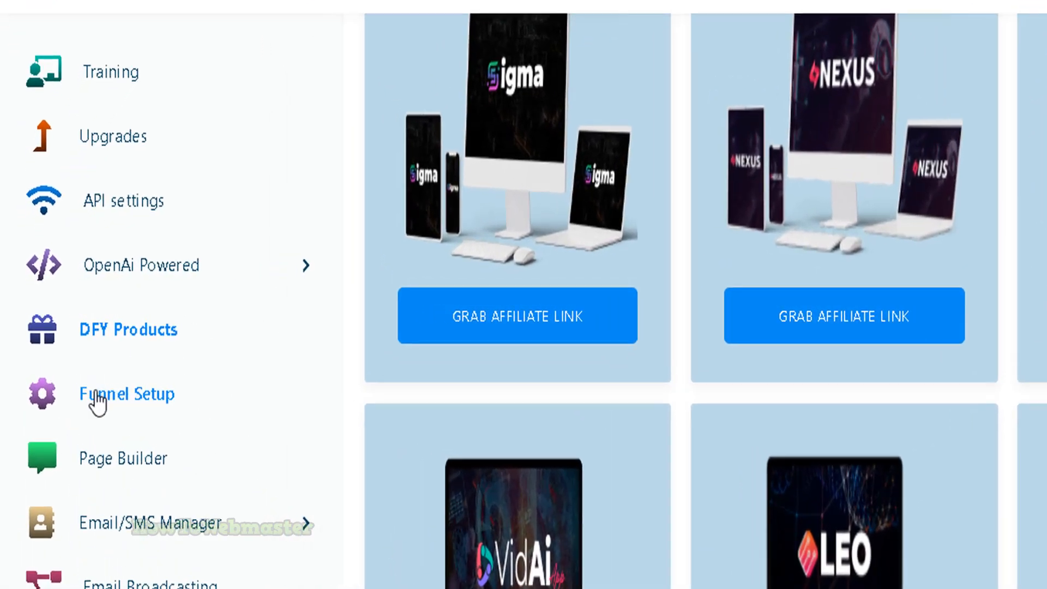
Step: Create and save a funnel named 'Test funnel 1' with the default upsell, downsell, thank-you and checkout pages
{"action": "left_click", "coordinate": [126, 394]}
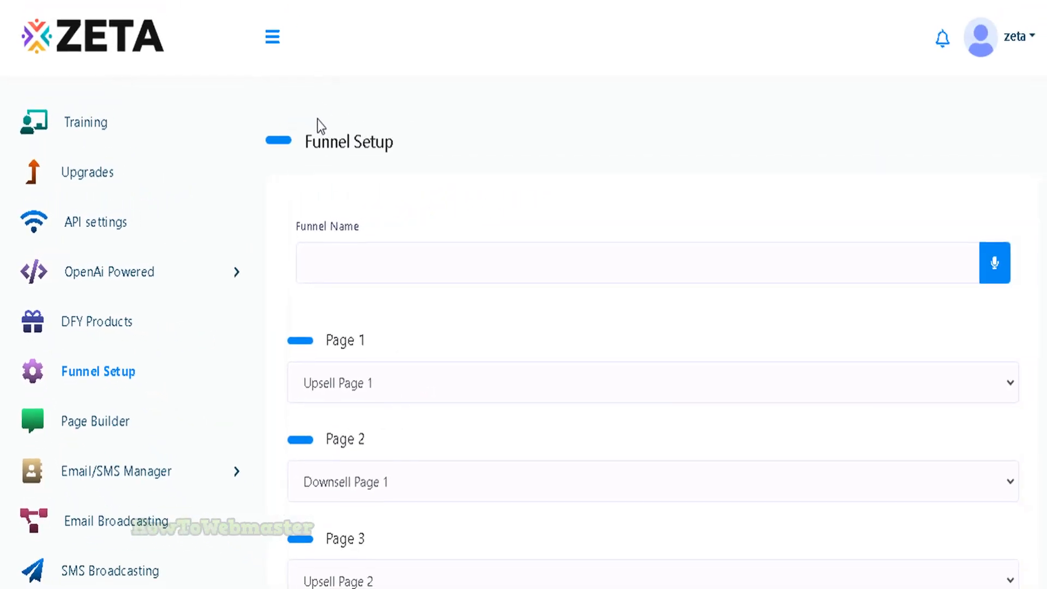
{"action": "scroll", "scroll_direction": "down", "scroll_amount": 3}
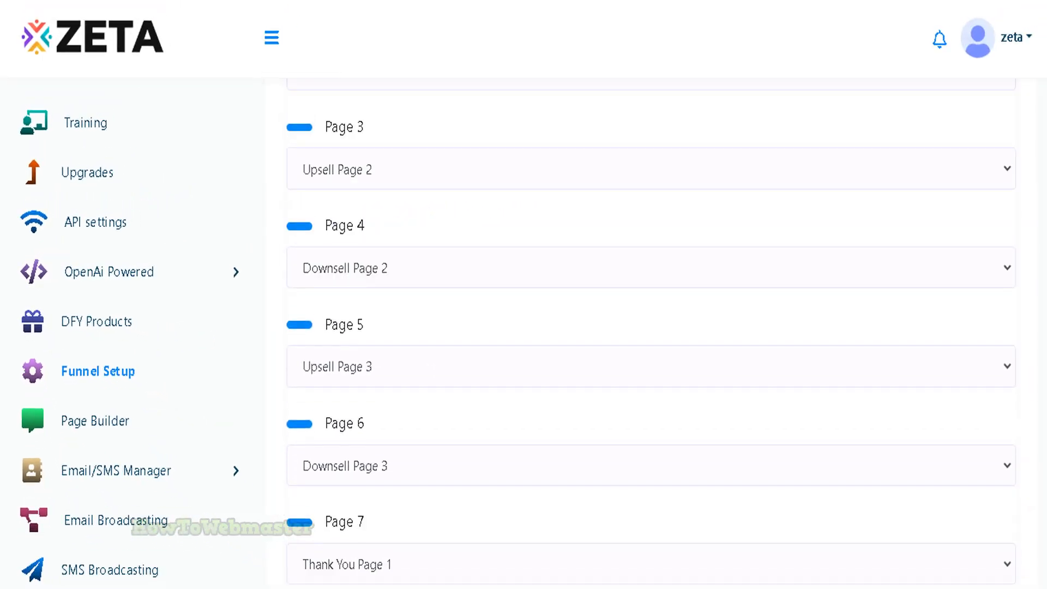
{"action": "scroll", "scroll_direction": "down", "scroll_amount": 3}
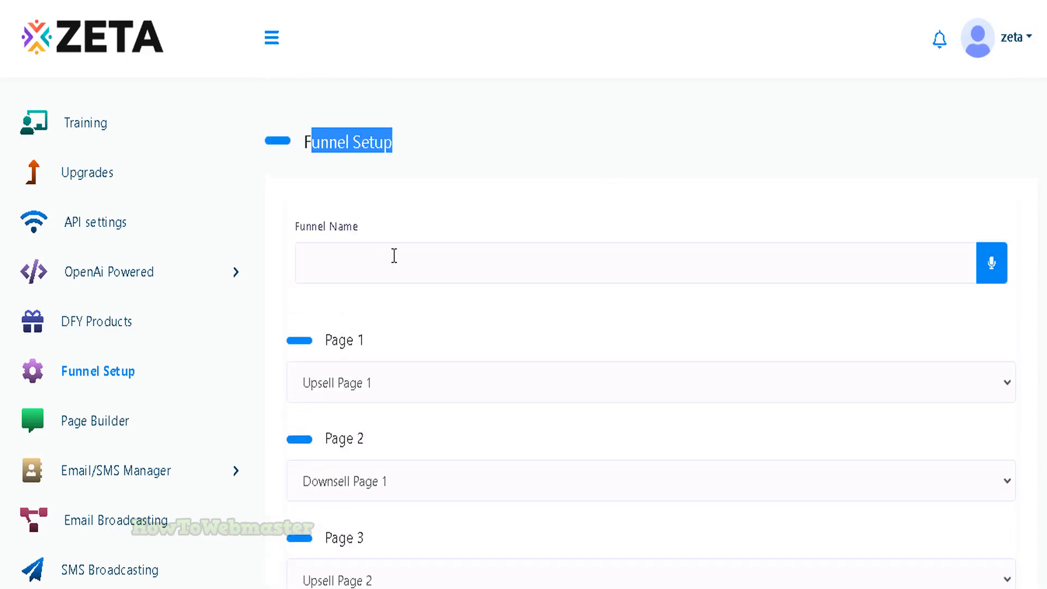
{"action": "type", "text": "Test funnel 1"}
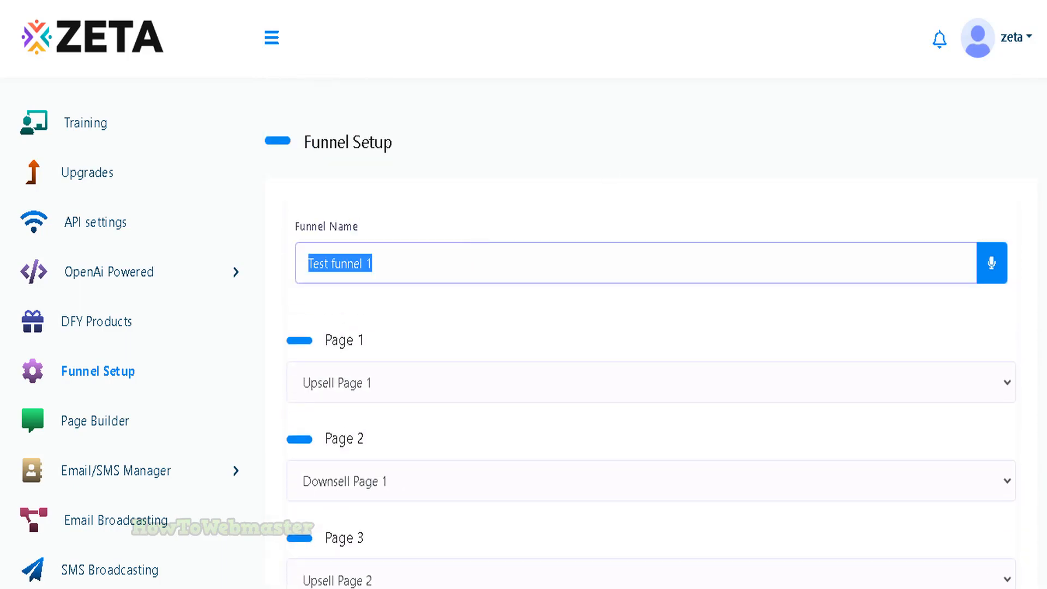
{"action": "scroll", "scroll_direction": "down", "scroll_amount": 3}
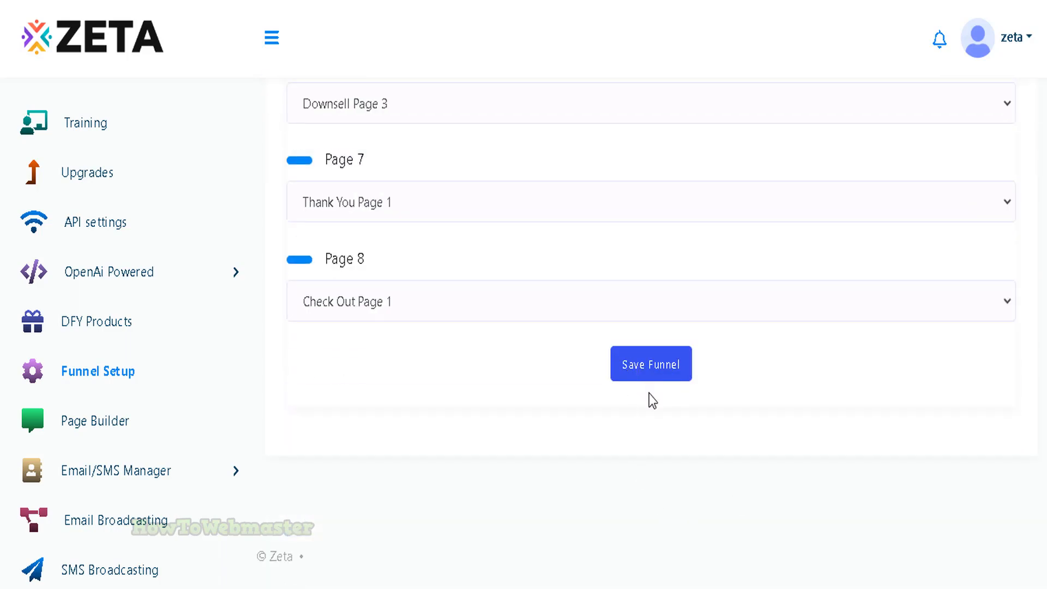
{"action": "left_click", "coordinate": [651, 364]}
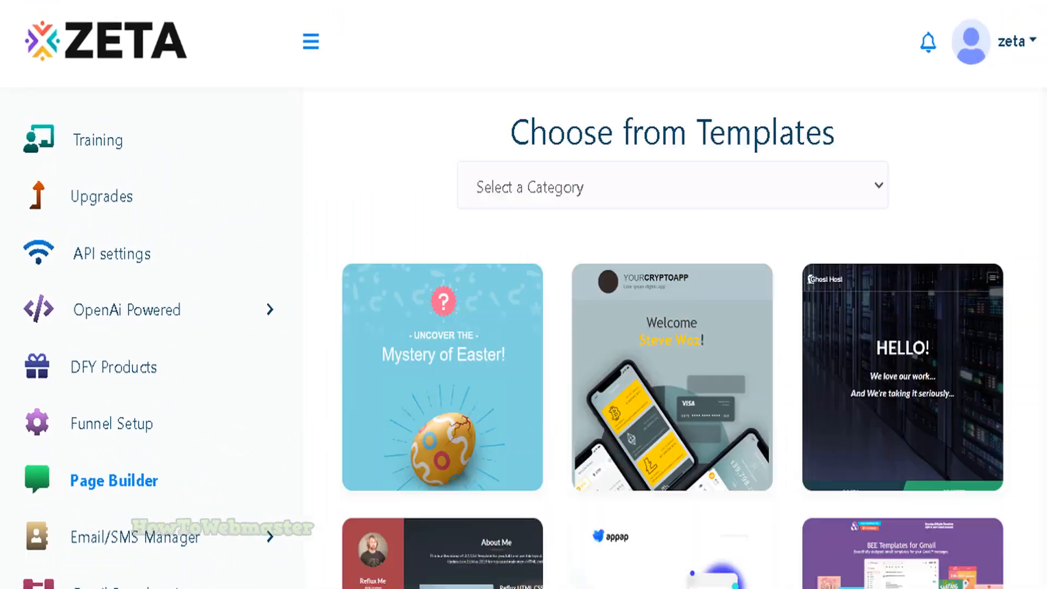
Step: Filter the Page Builder template gallery to the Landing Pages category
{"action": "scroll", "scroll_direction": "down", "scroll_amount": 3}
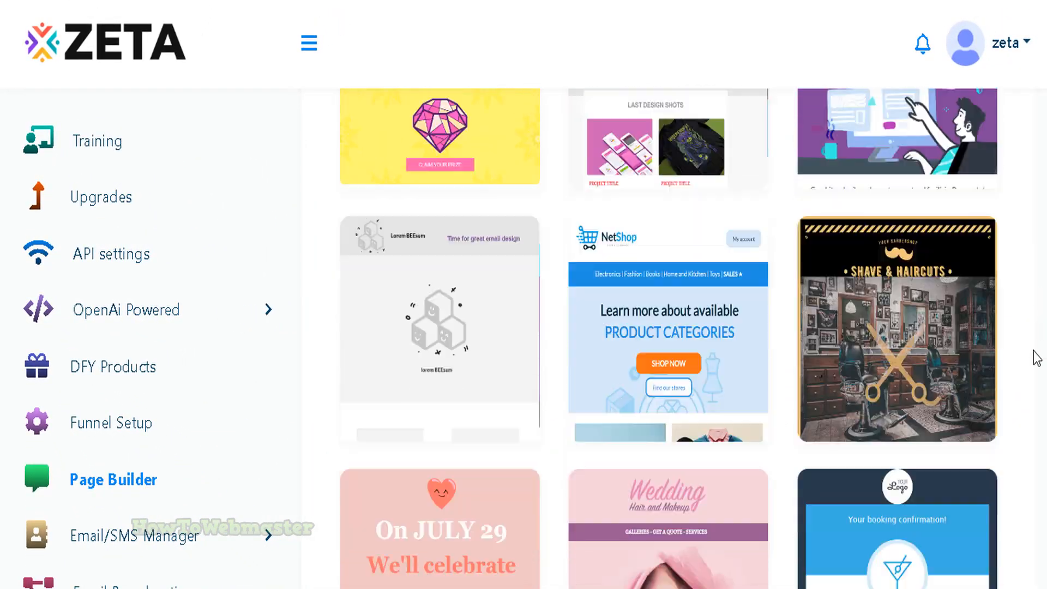
{"action": "scroll", "scroll_direction": "down", "scroll_amount": 3}
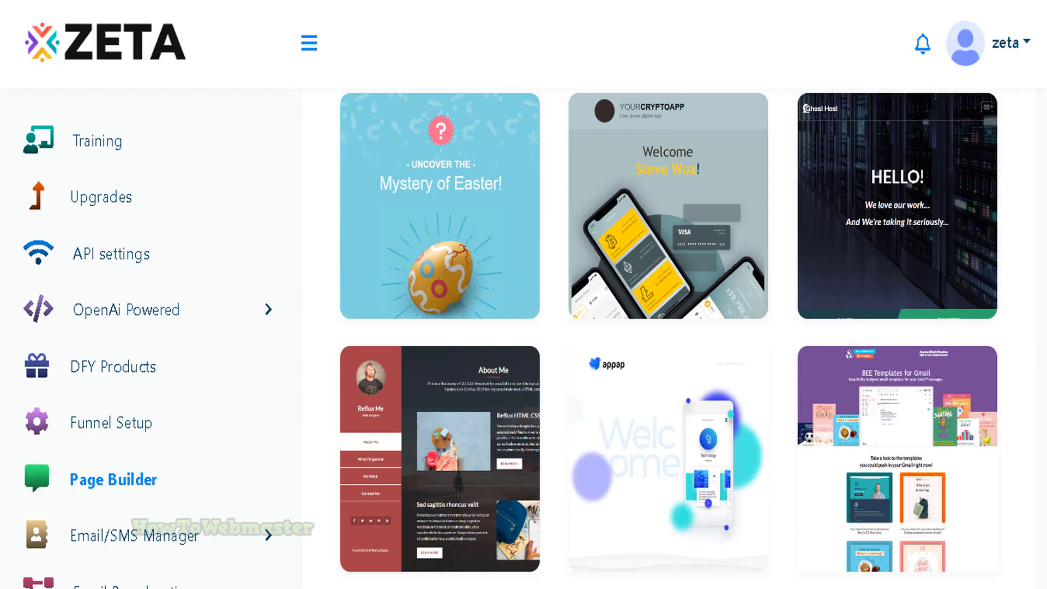
{"action": "left_click", "coordinate": [667, 129]}
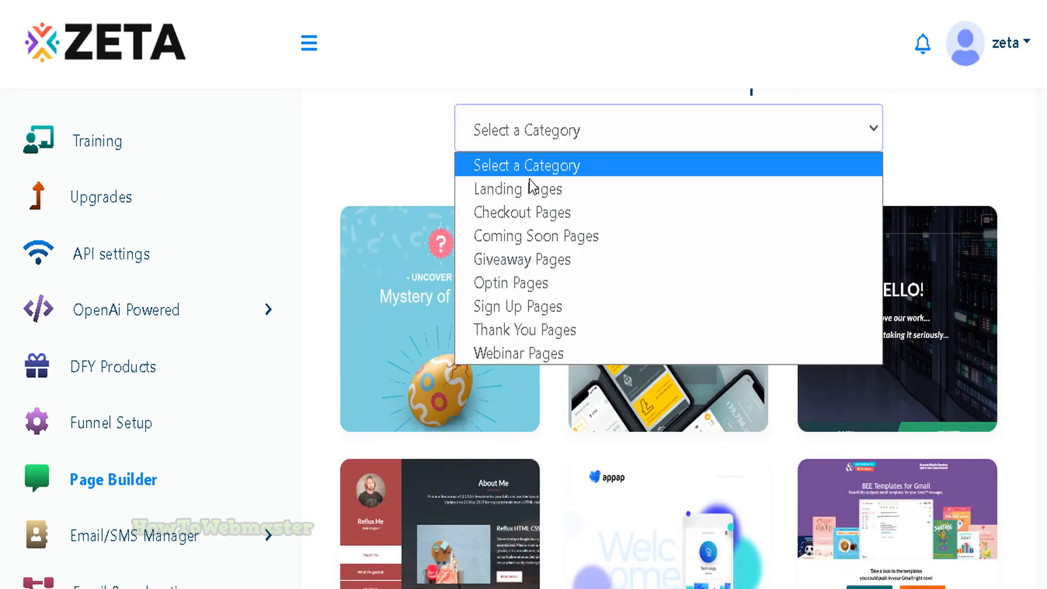
{"action": "mouse_move", "coordinate": [518, 188]}
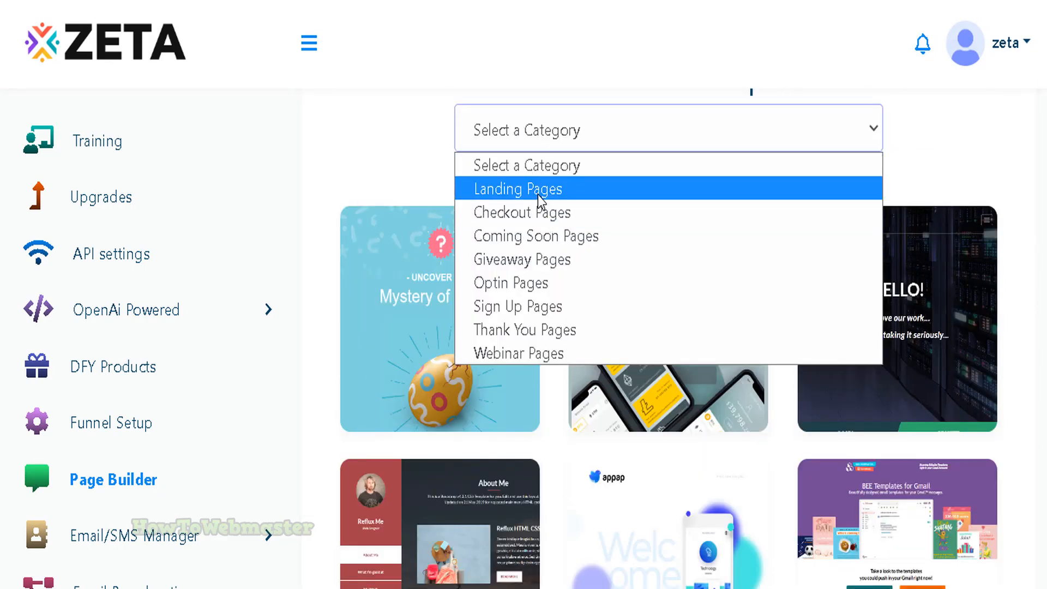
{"action": "left_click", "coordinate": [517, 189]}
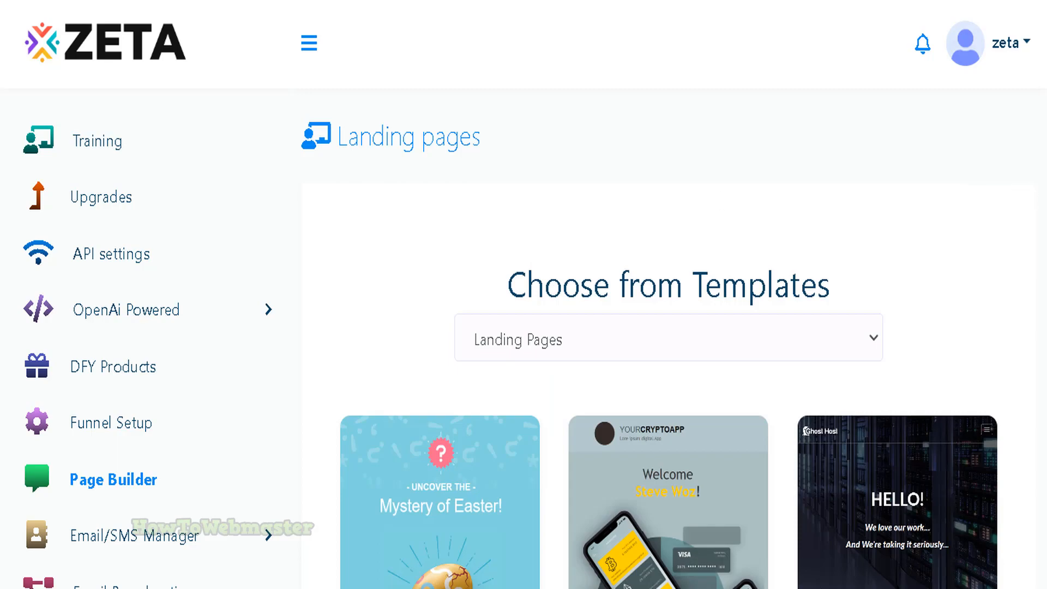
{"action": "scroll", "scroll_direction": "down", "scroll_amount": 3}
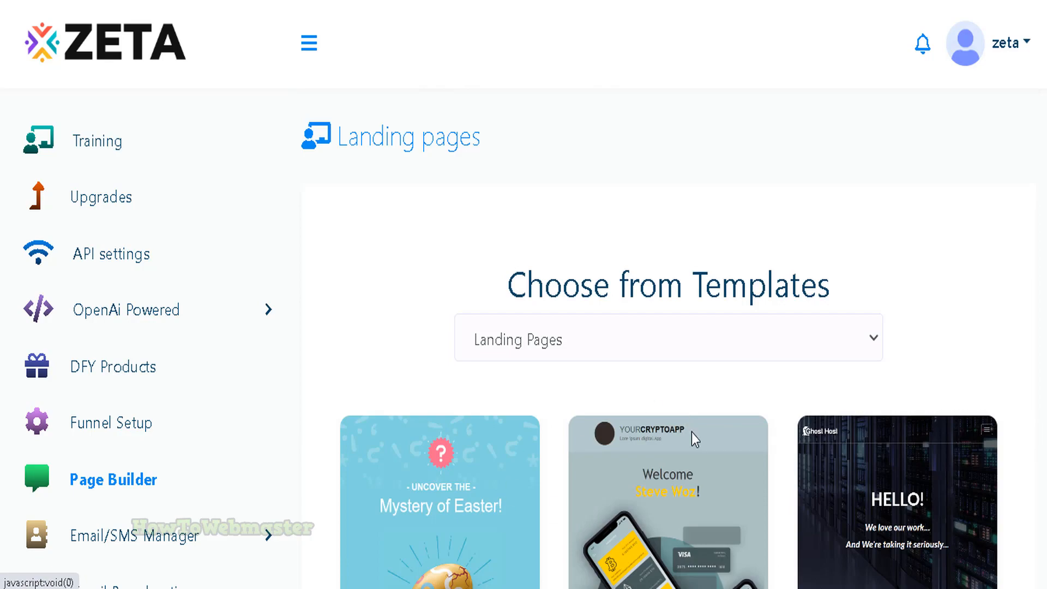
{"action": "scroll", "scroll_direction": "down", "scroll_amount": 3}
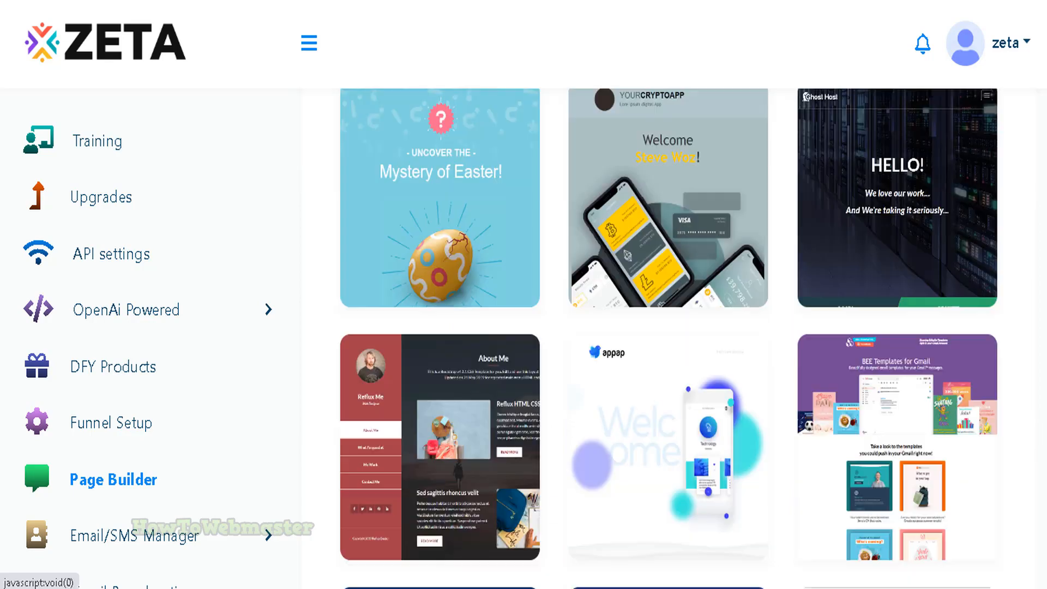
{"action": "scroll", "scroll_direction": "down", "scroll_amount": 3}
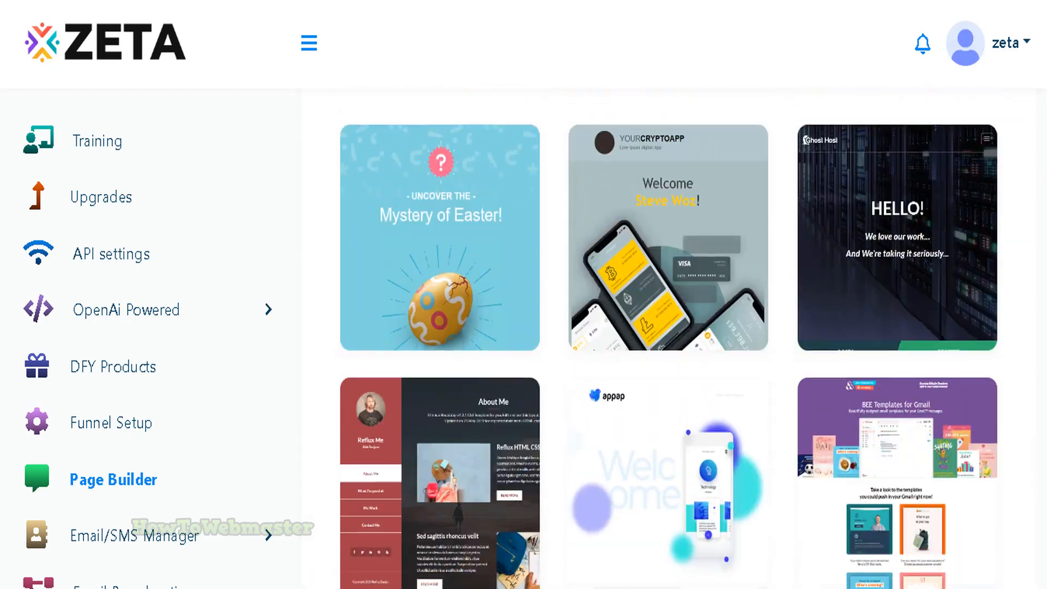
Step: Load a domain-purchase landing template with login and register sections in the page editor
{"action": "left_click", "coordinate": [113, 479]}
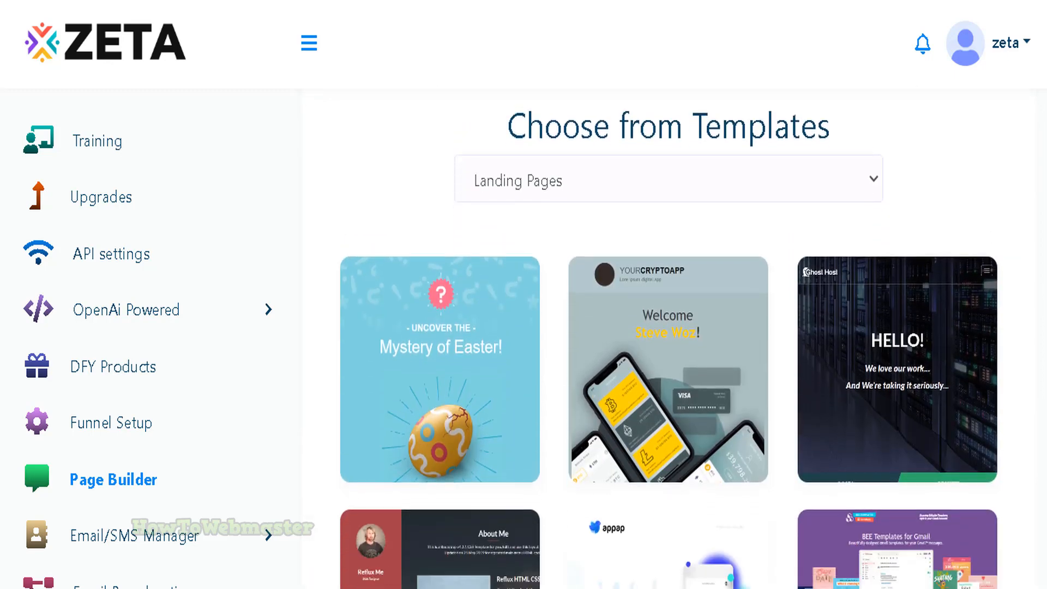
{"action": "scroll", "scroll_direction": "down", "scroll_amount": 3}
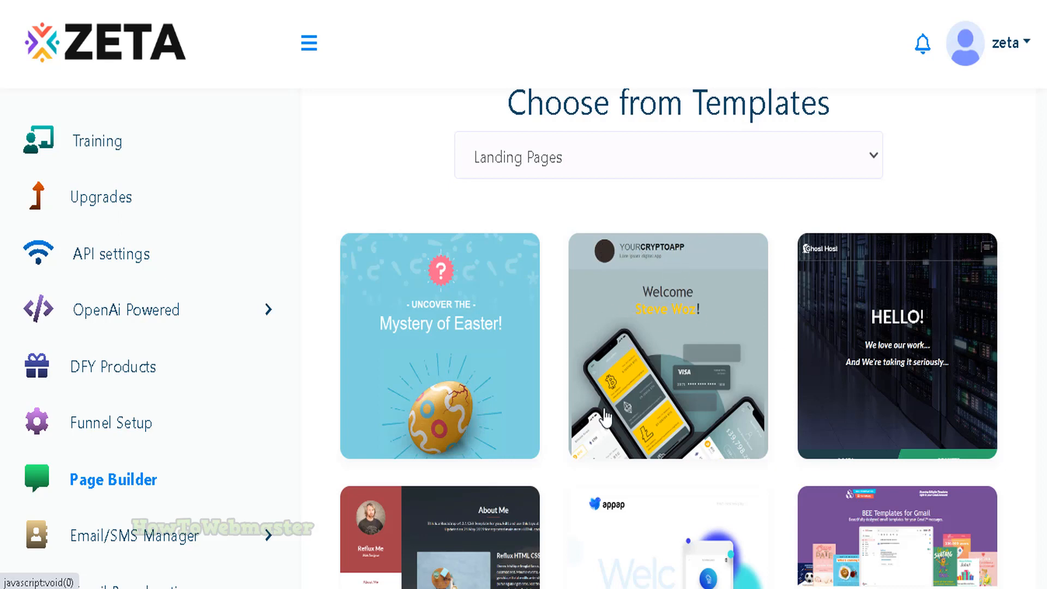
{"action": "mouse_move", "coordinate": [469, 298]}
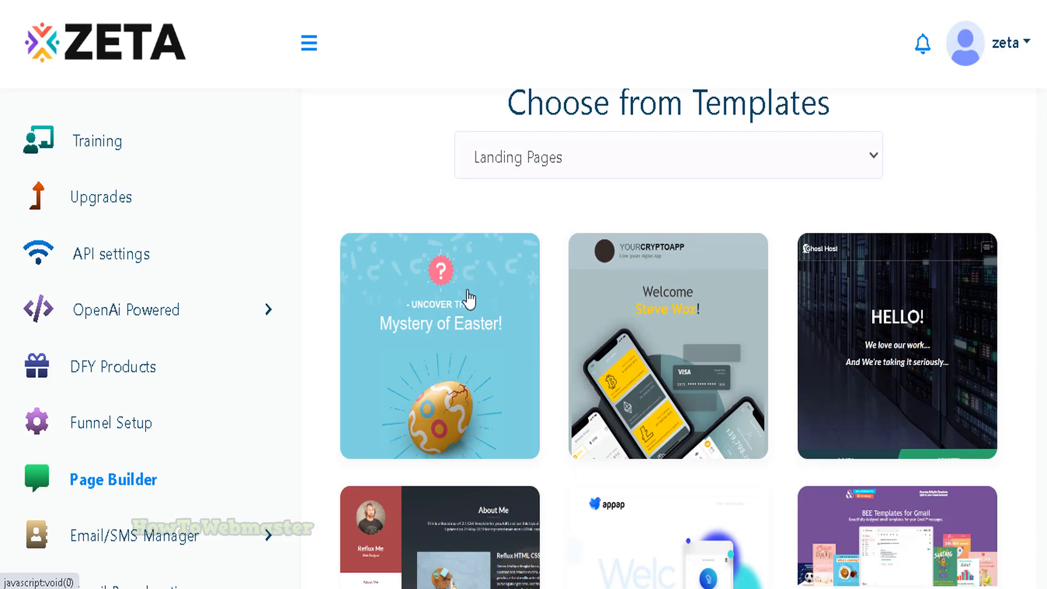
{"action": "scroll", "scroll_direction": "down", "scroll_amount": 3}
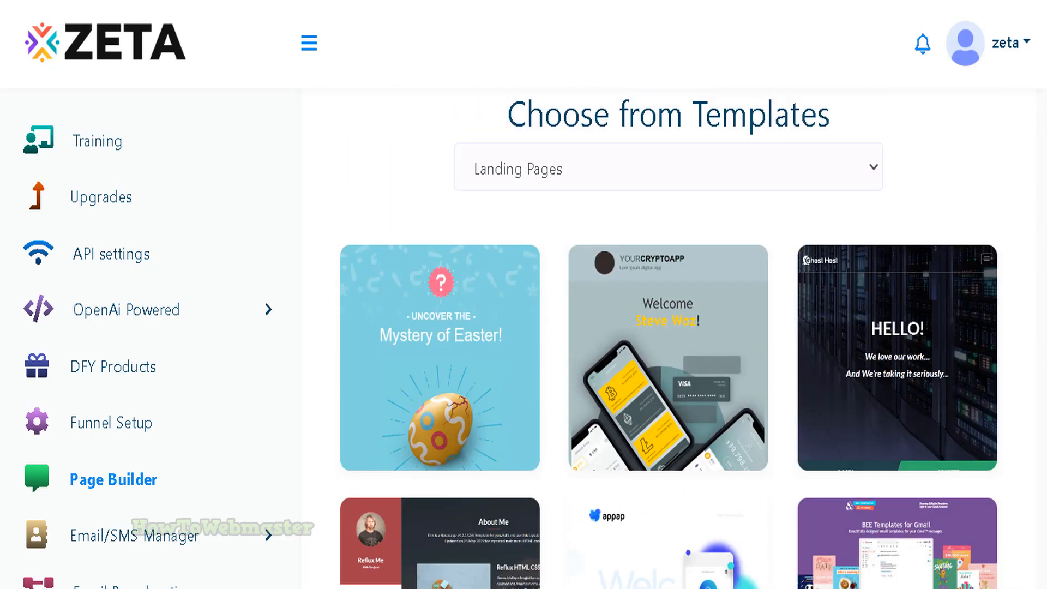
{"action": "scroll", "scroll_direction": "down", "scroll_amount": 3}
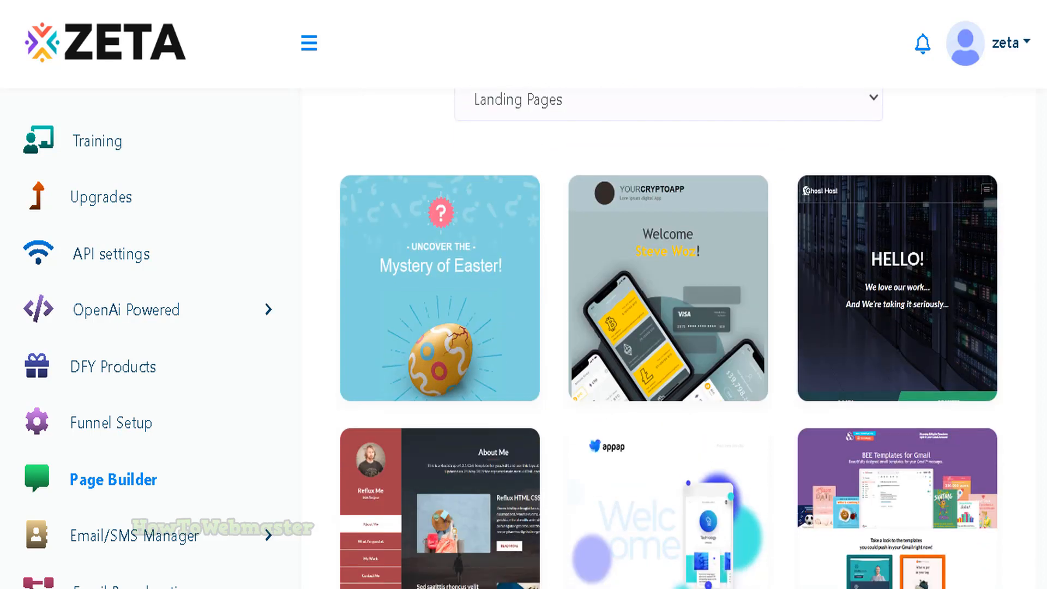
{"action": "scroll", "scroll_direction": "down", "scroll_amount": 3}
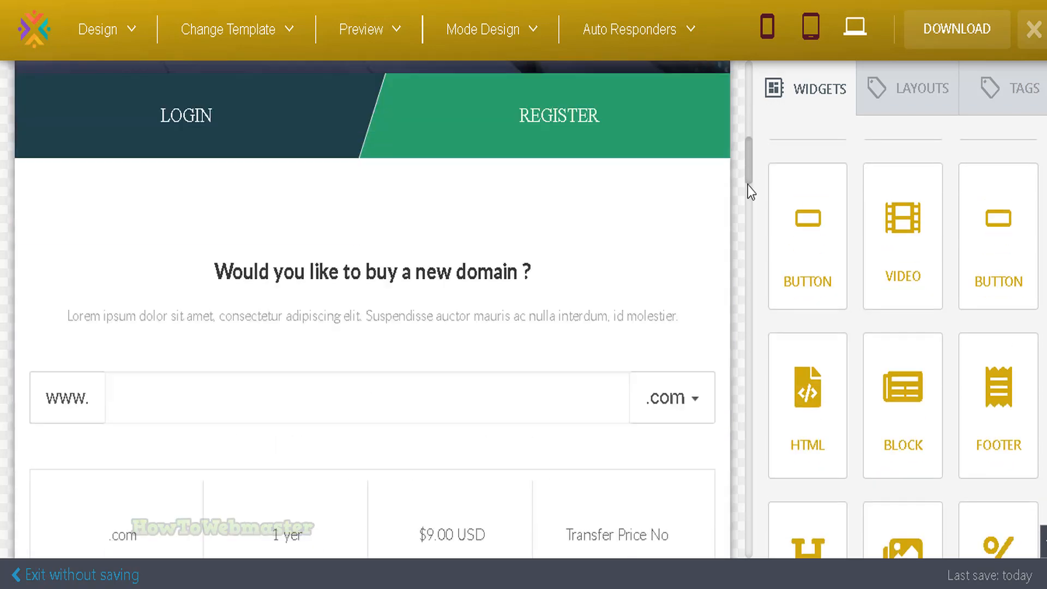
Step: Load the Ghost Host hosting template with its 'HELLO! We love our work' hero in the page editor
{"action": "scroll", "scroll_direction": "down", "scroll_amount": 3}
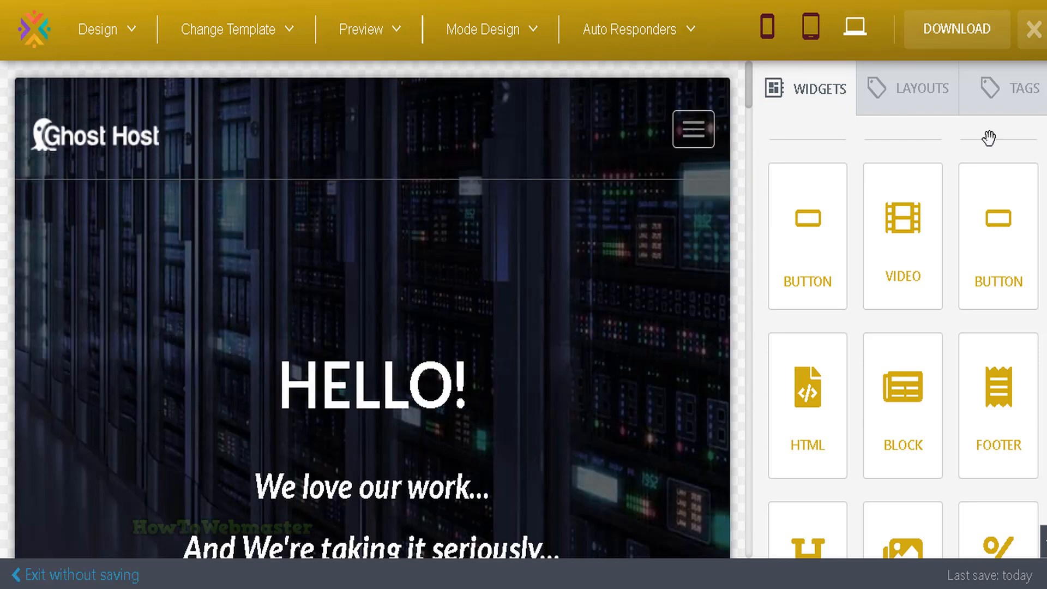
{"action": "scroll", "scroll_direction": "down", "scroll_amount": 3}
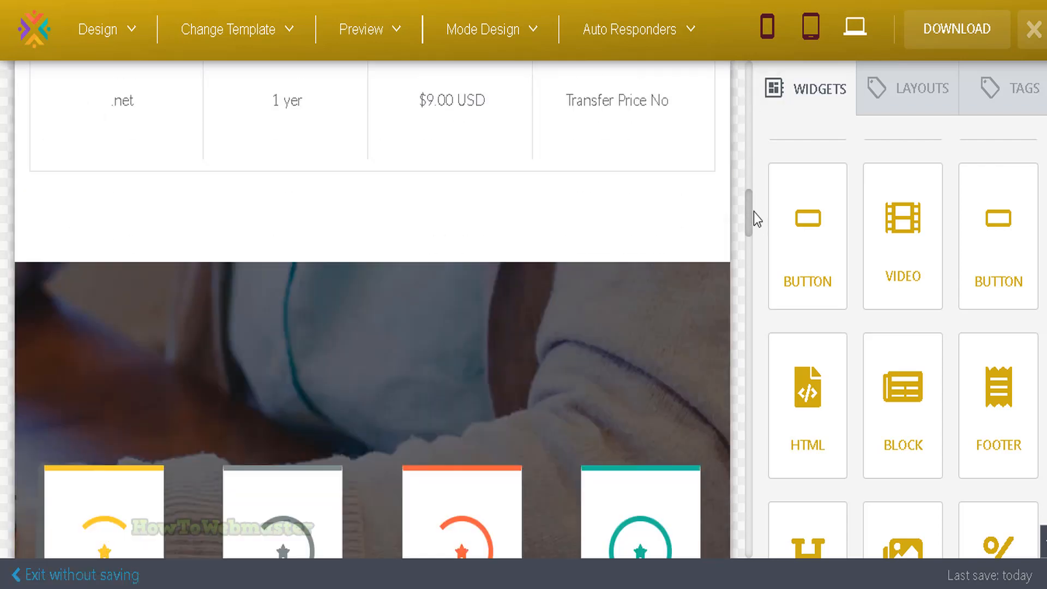
{"action": "scroll", "scroll_direction": "down", "scroll_amount": 3}
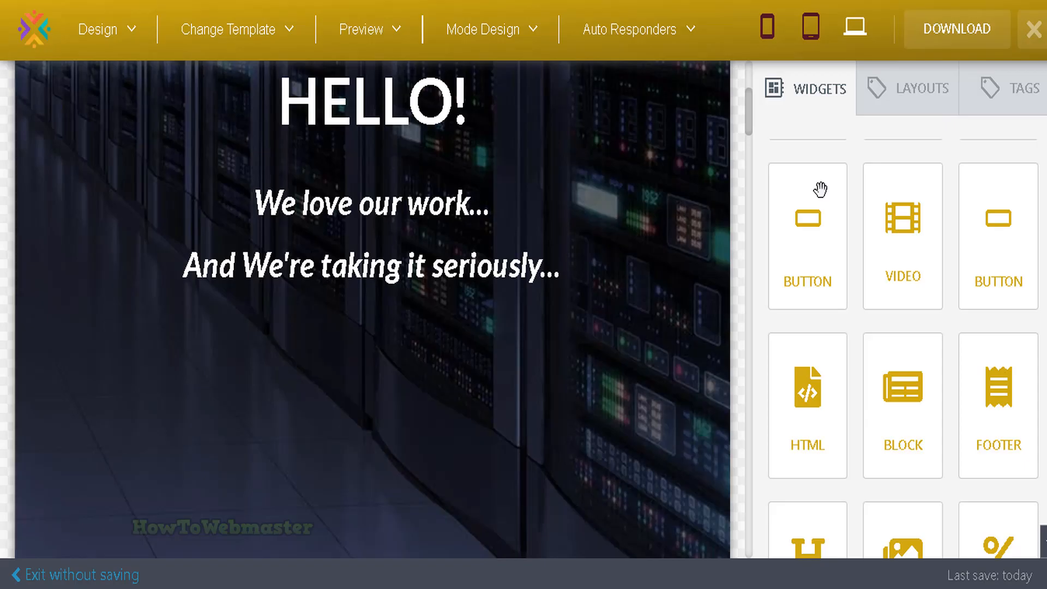
{"action": "mouse_move", "coordinate": [789, 254]}
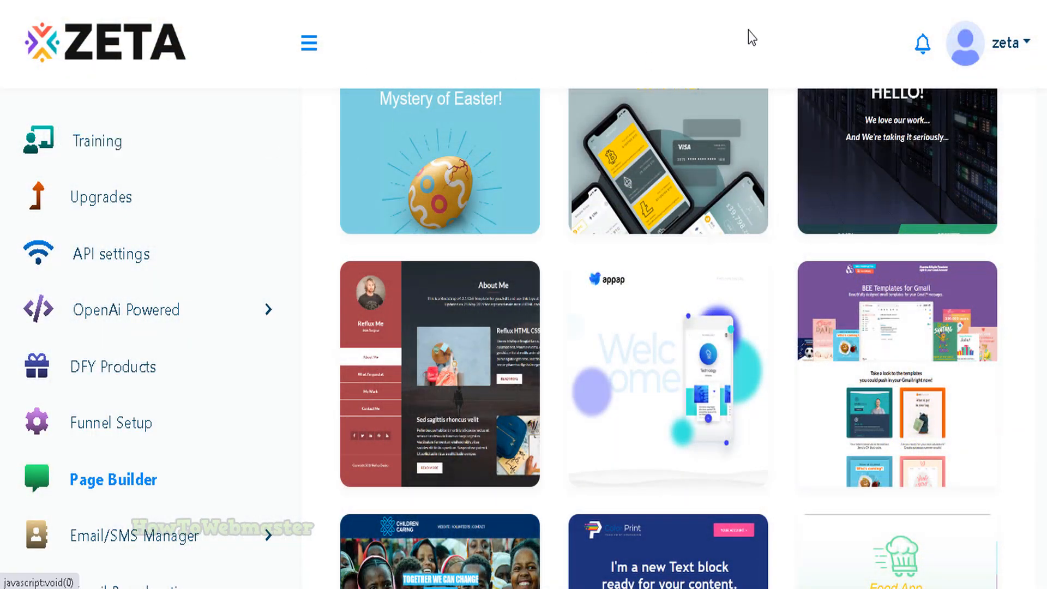
{"action": "left_click", "coordinate": [896, 162]}
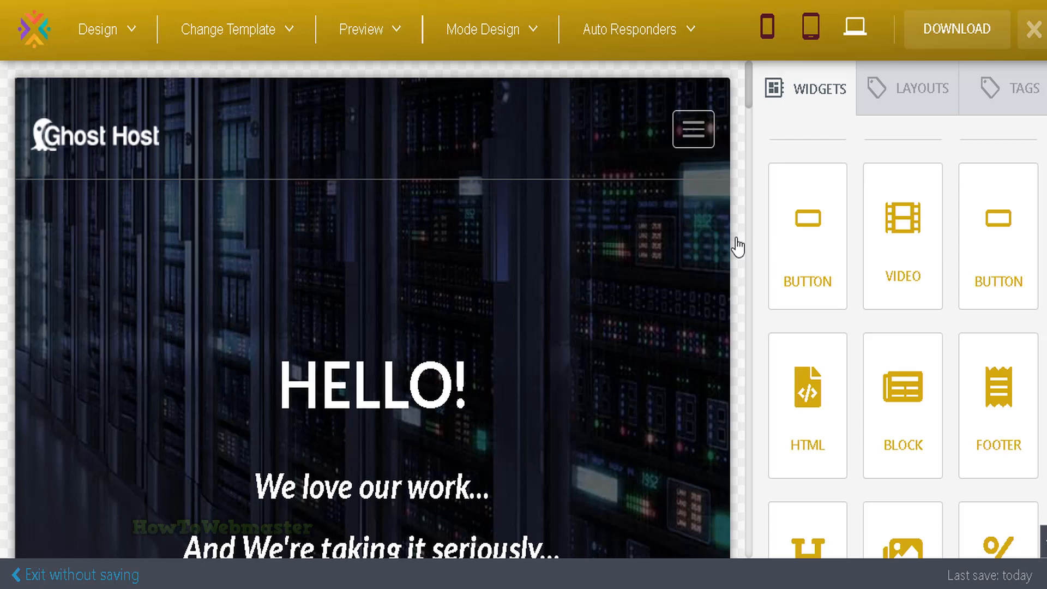
{"action": "mouse_move", "coordinate": [758, 141]}
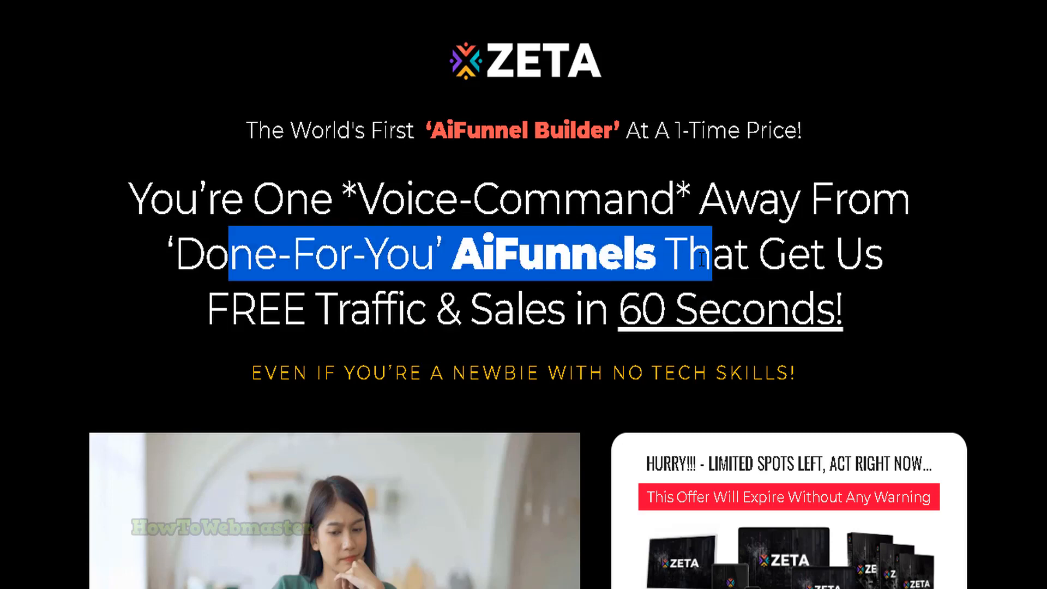
{"action": "mouse_move", "coordinate": [918, 312]}
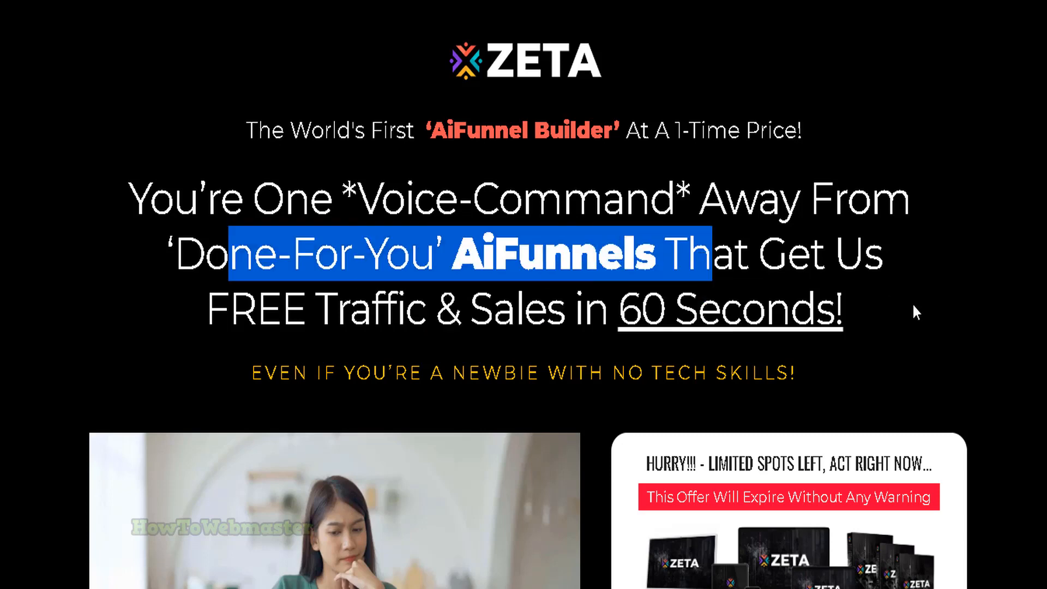
{"action": "mouse_move", "coordinate": [775, 79]}
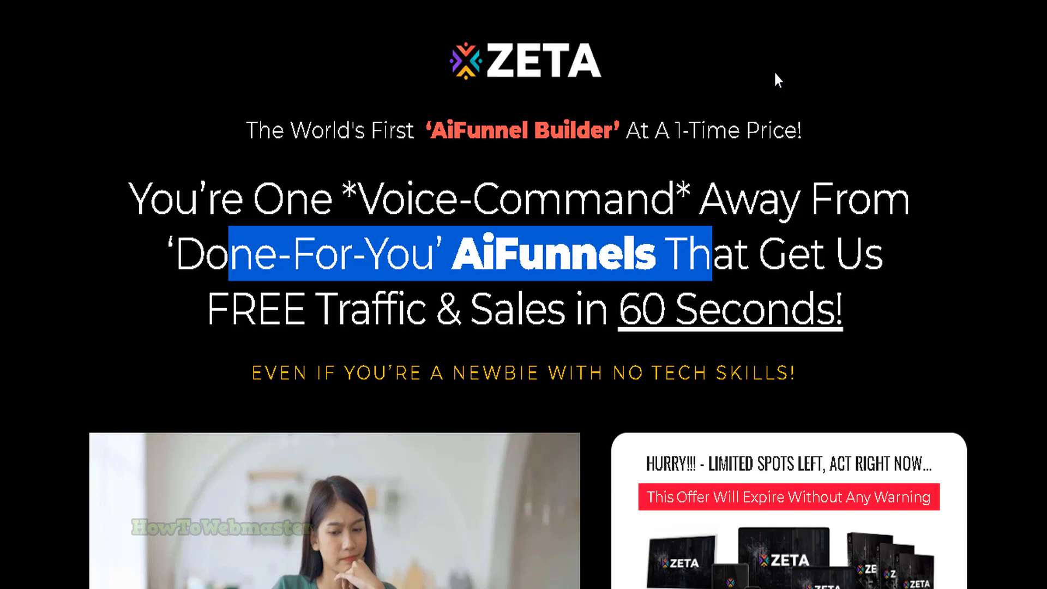